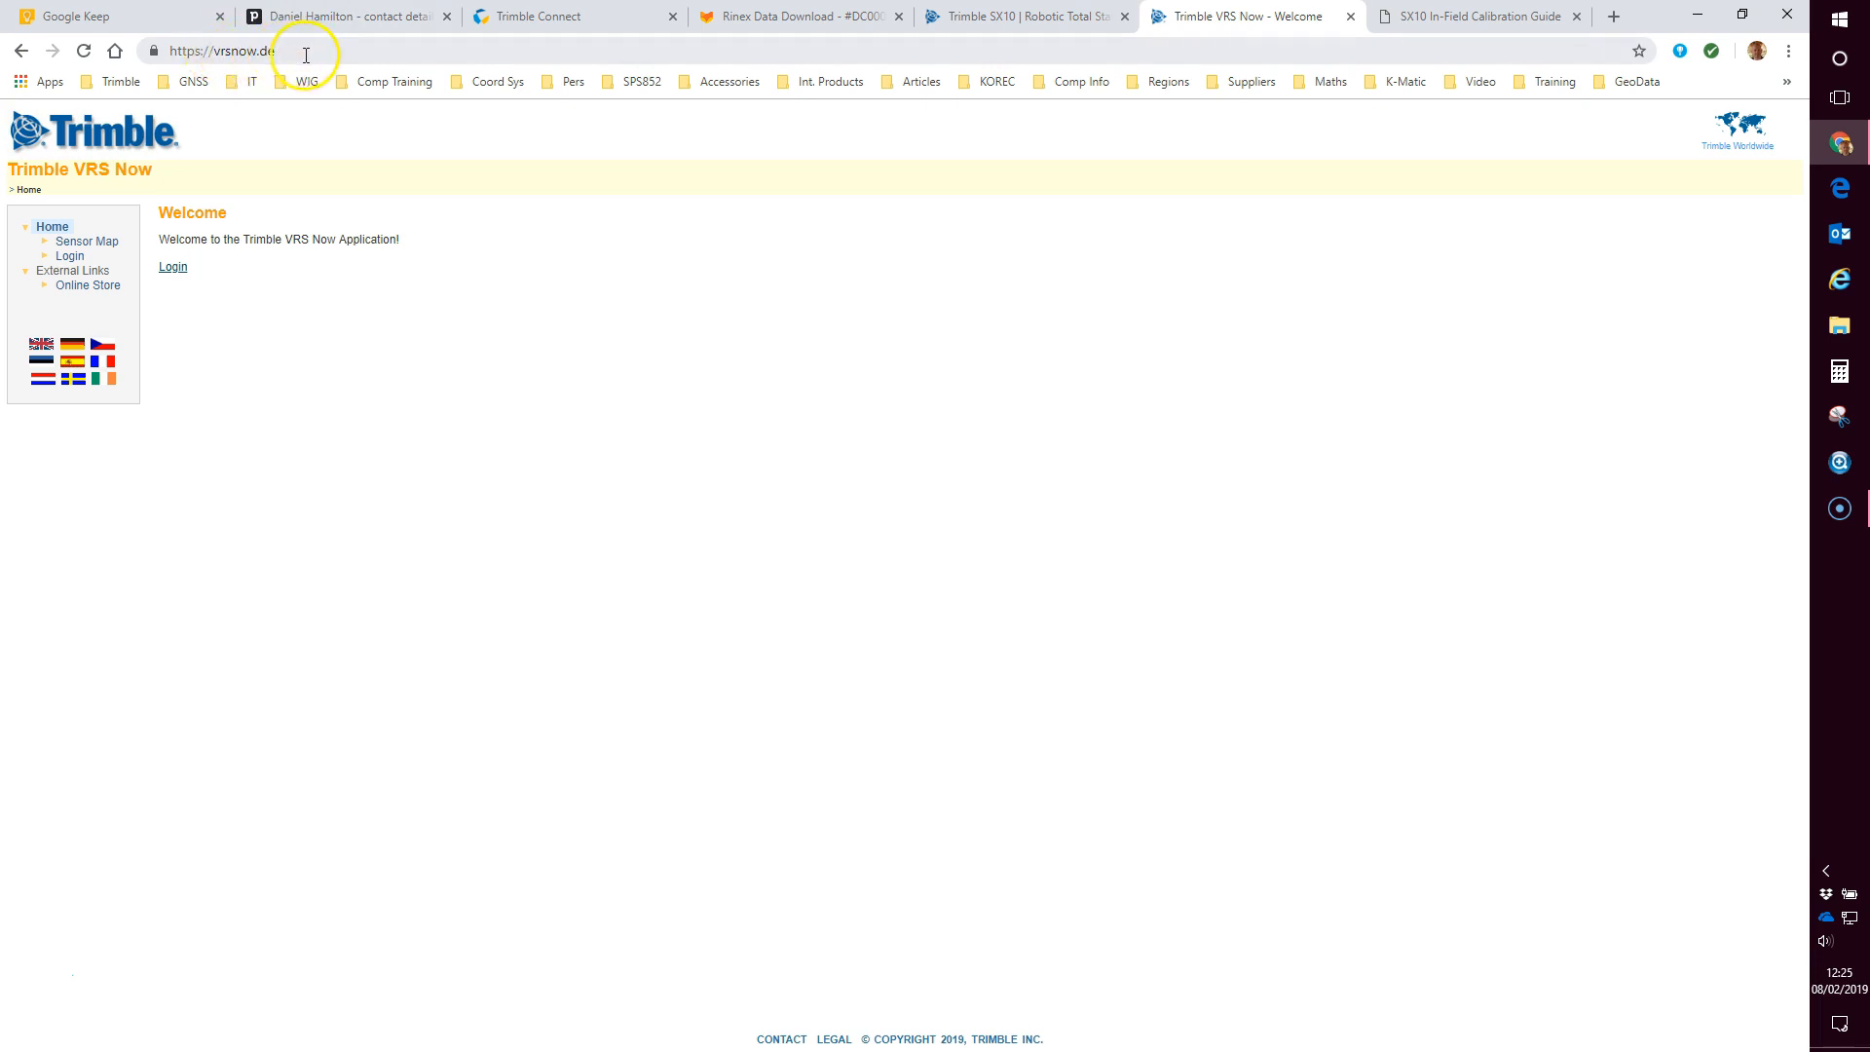
mouse_move(171, 267)
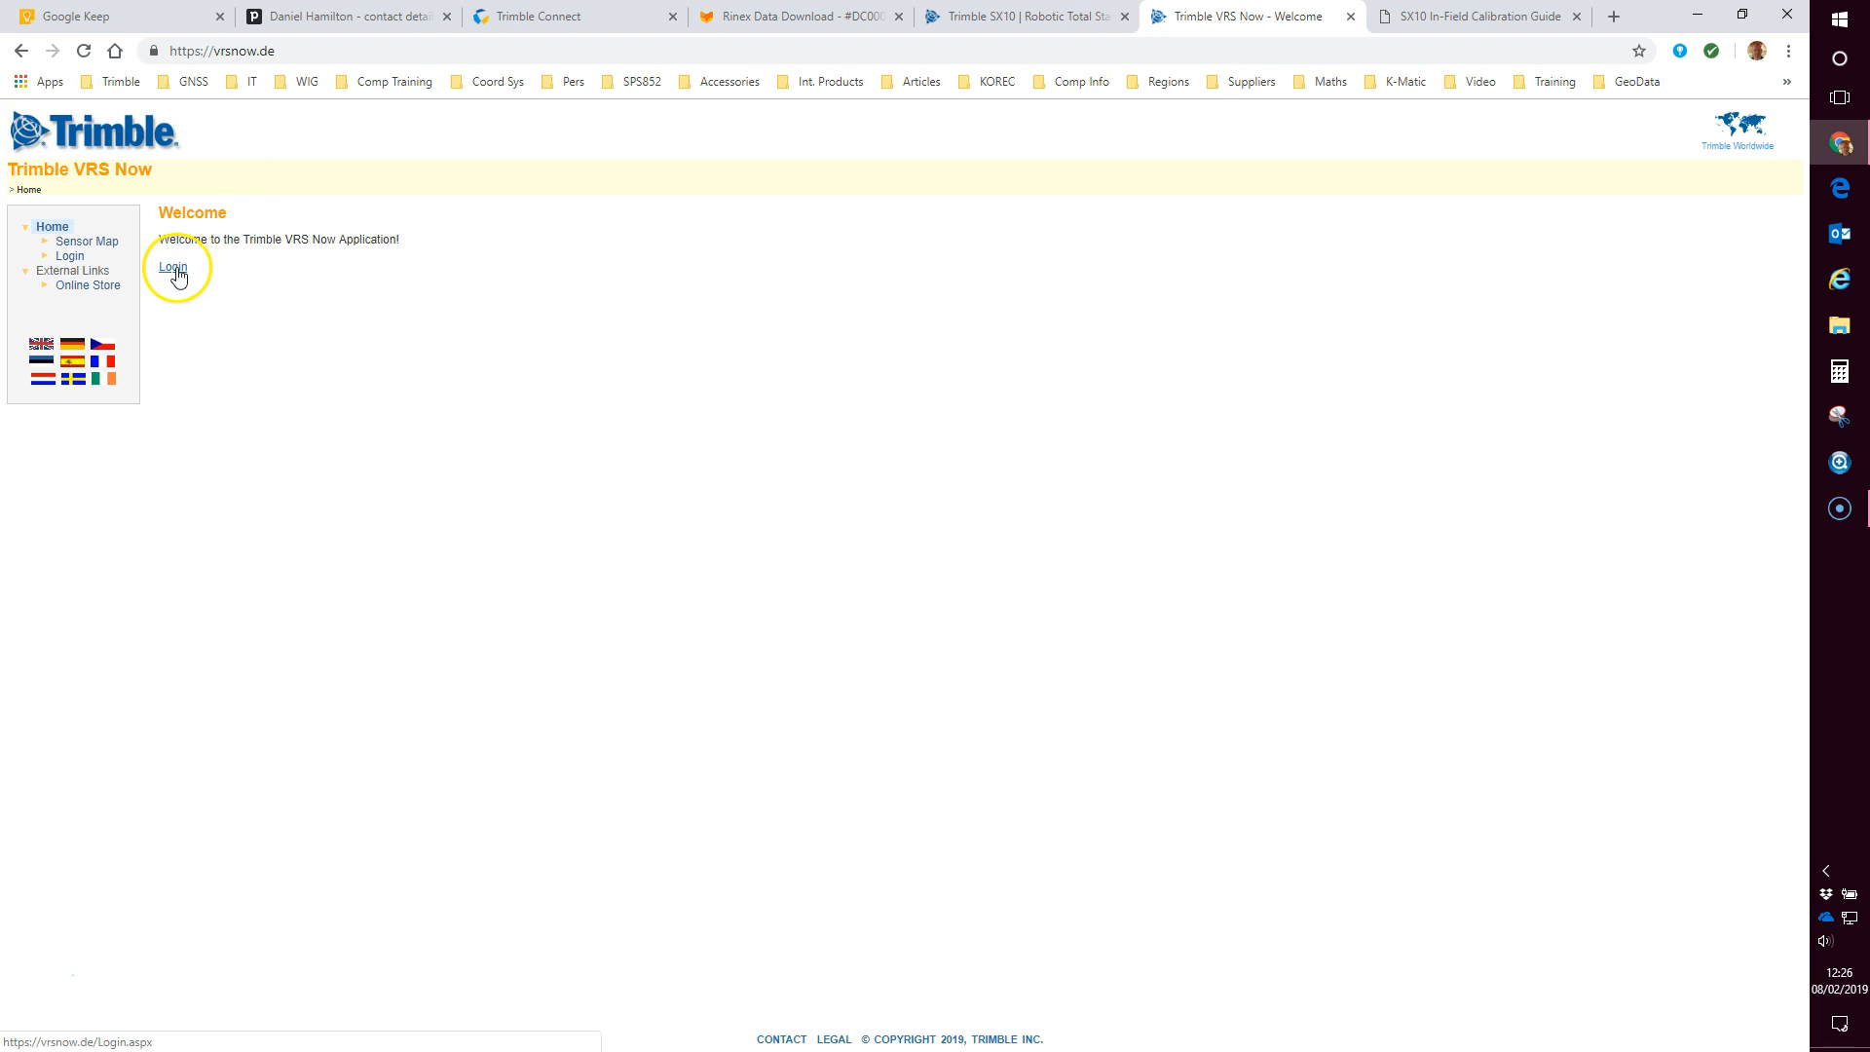
Step: Sign in to Trimble VRS Now with the saved autofill account credentials
left_click(171, 267)
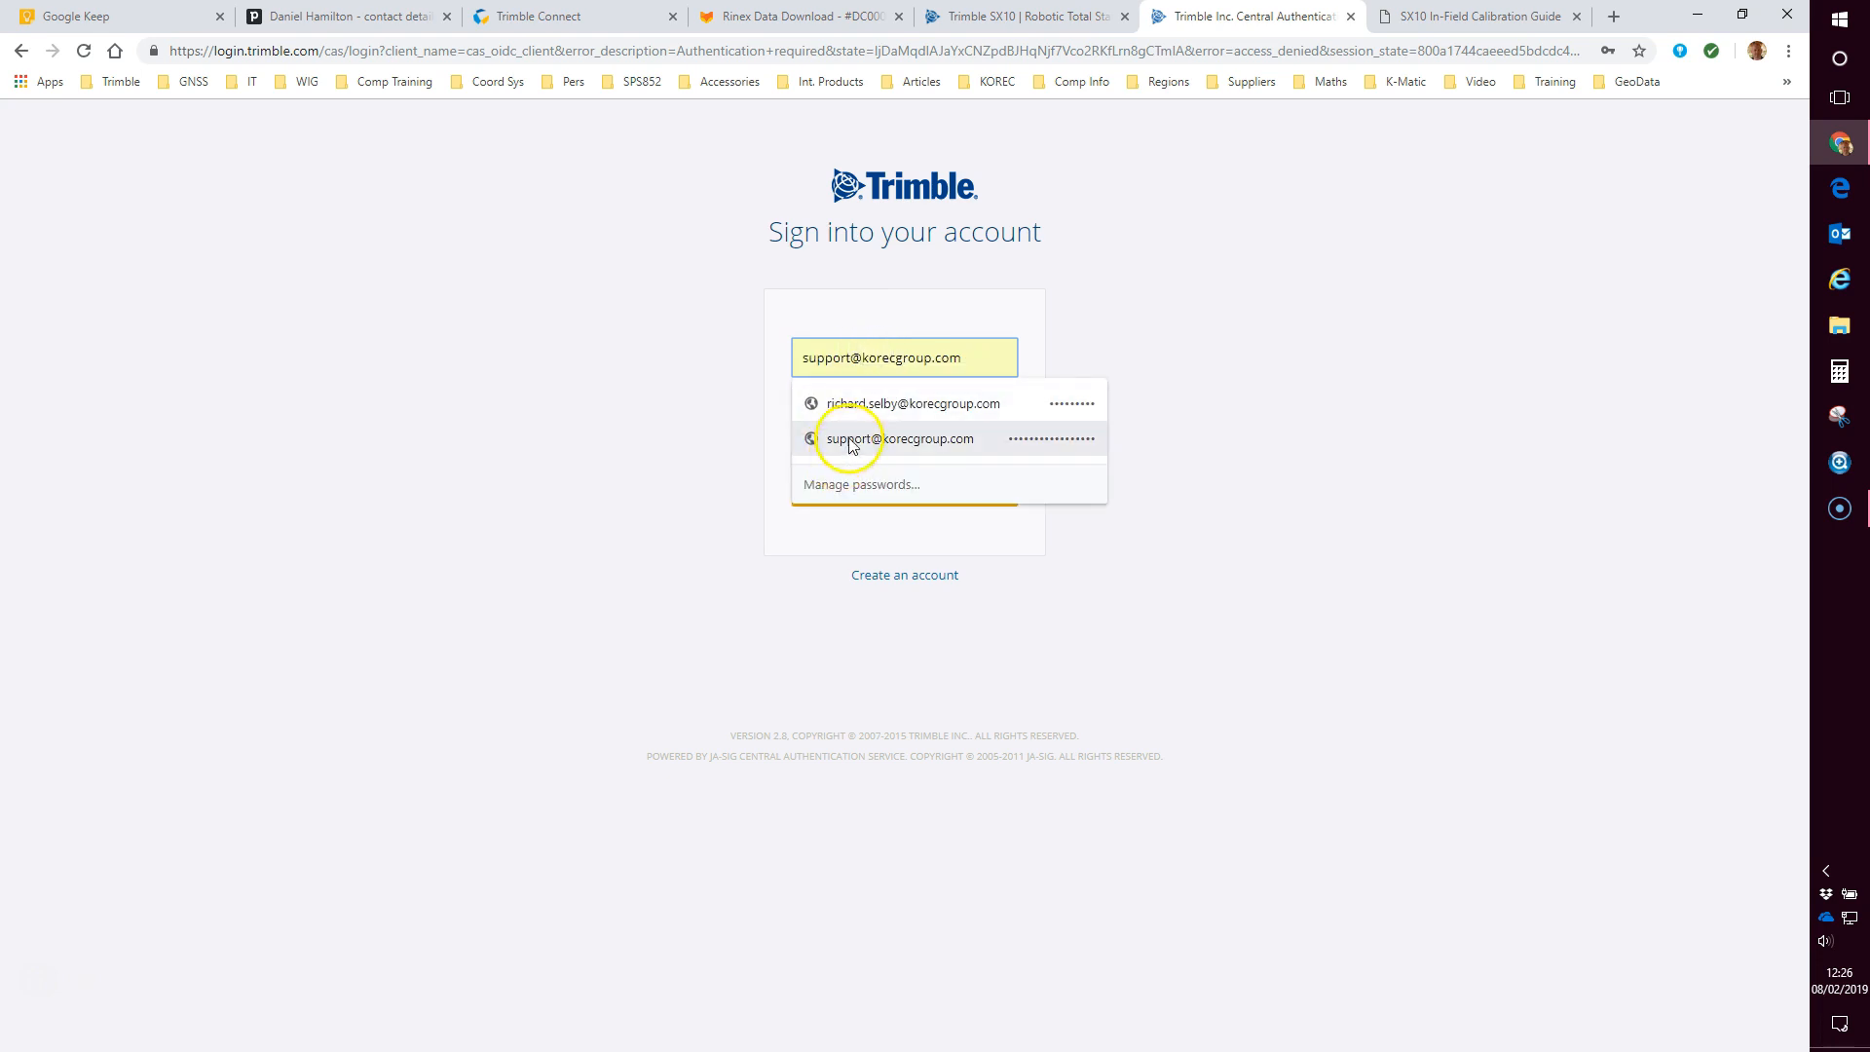
left_click(900, 438)
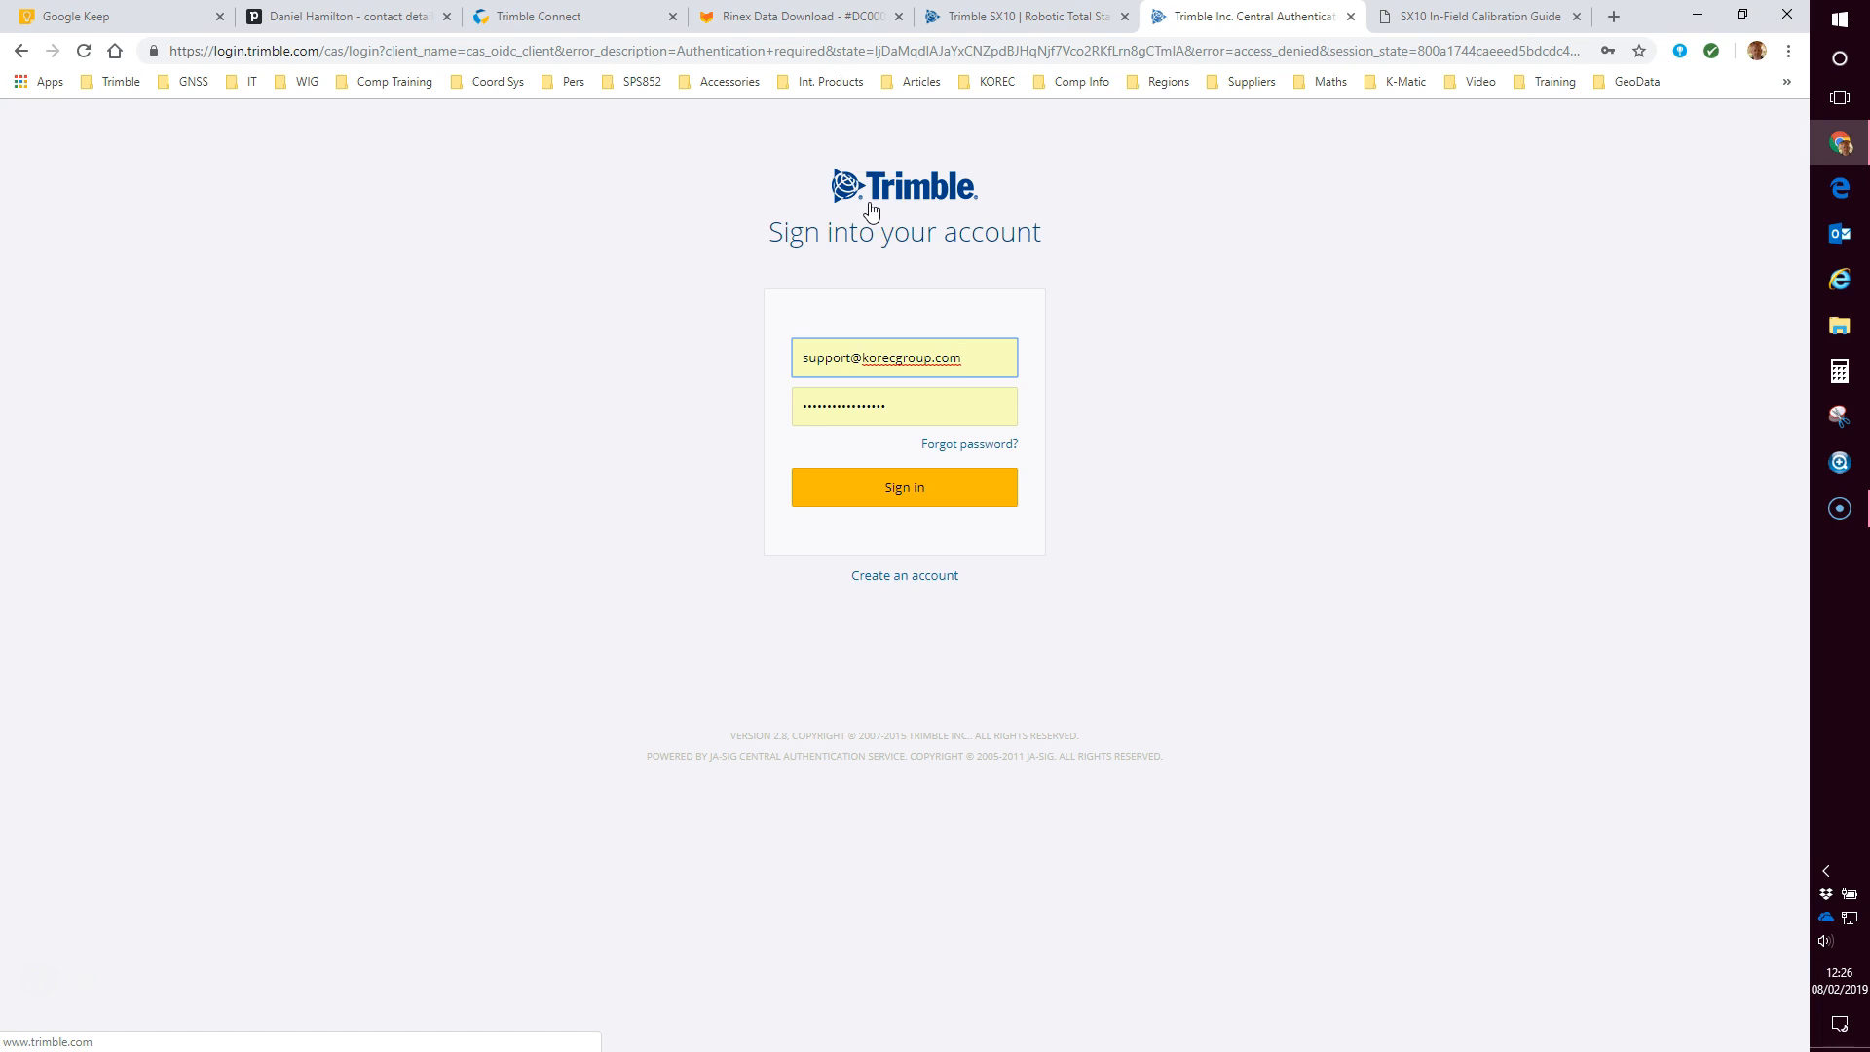
left_click(903, 487)
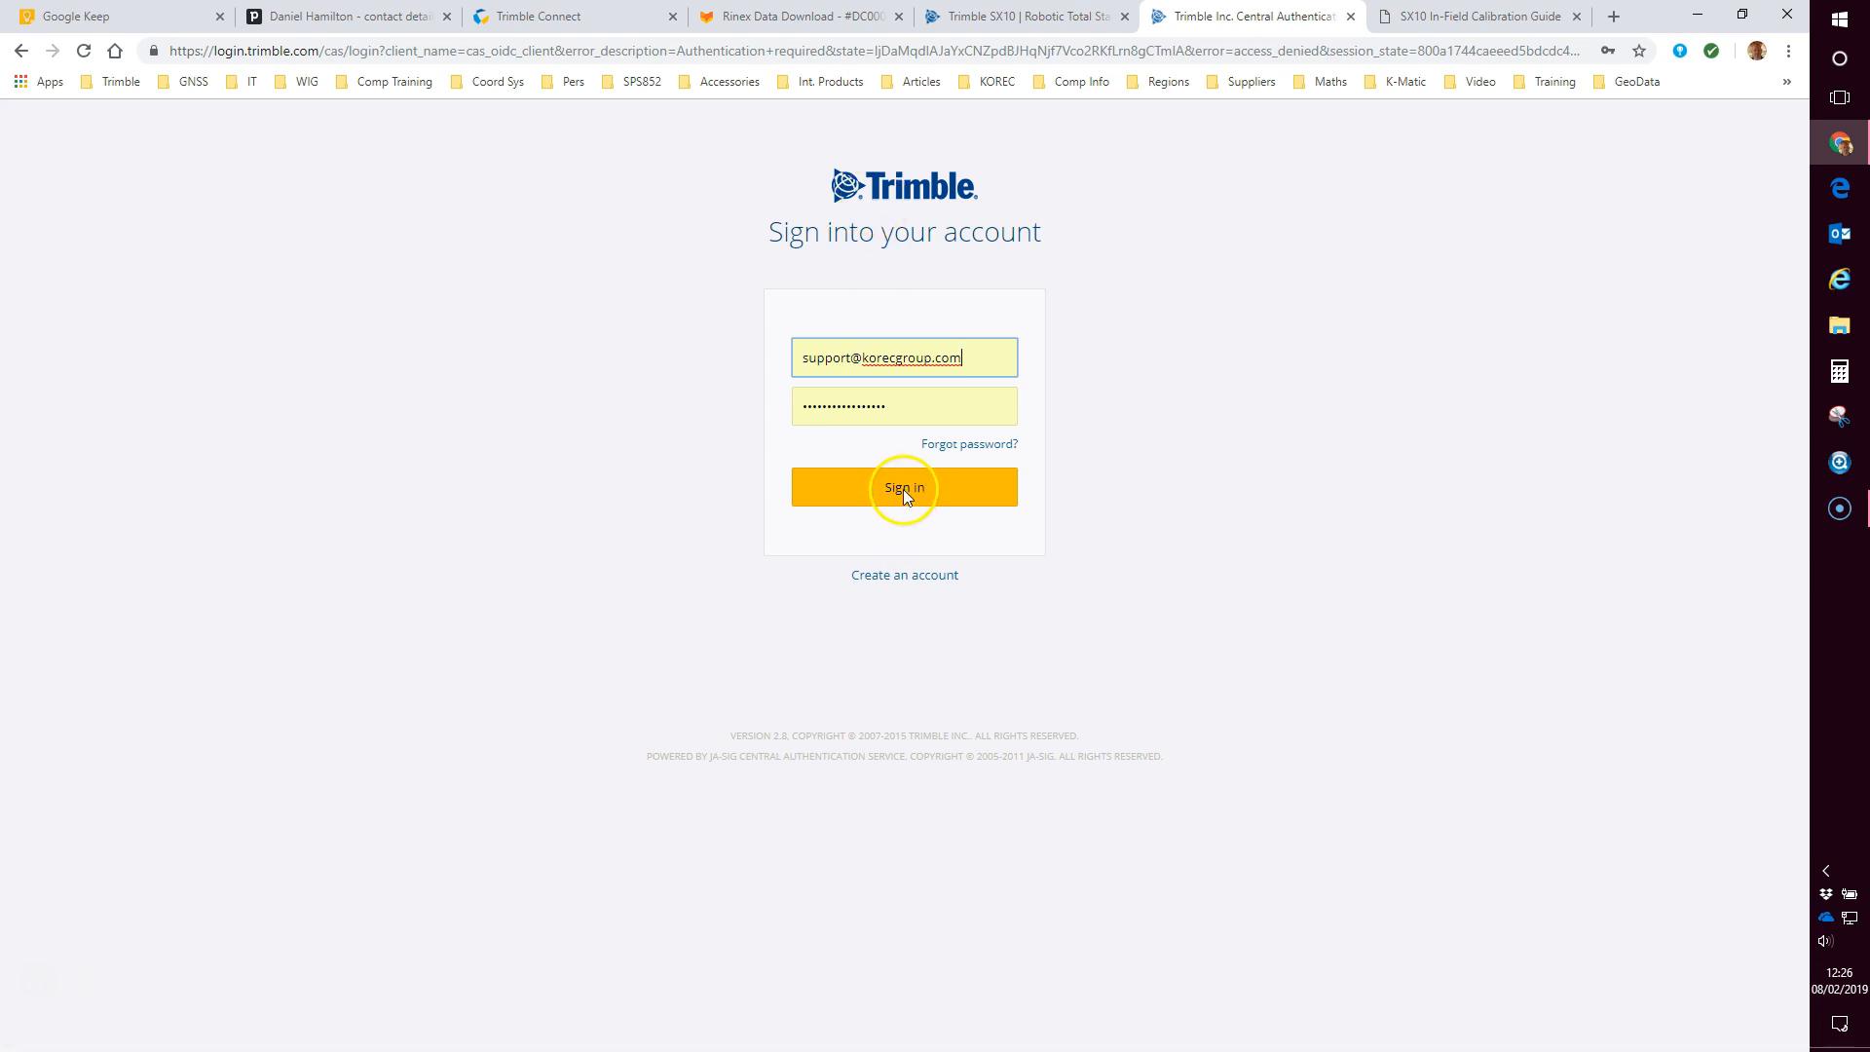
left_click(903, 487)
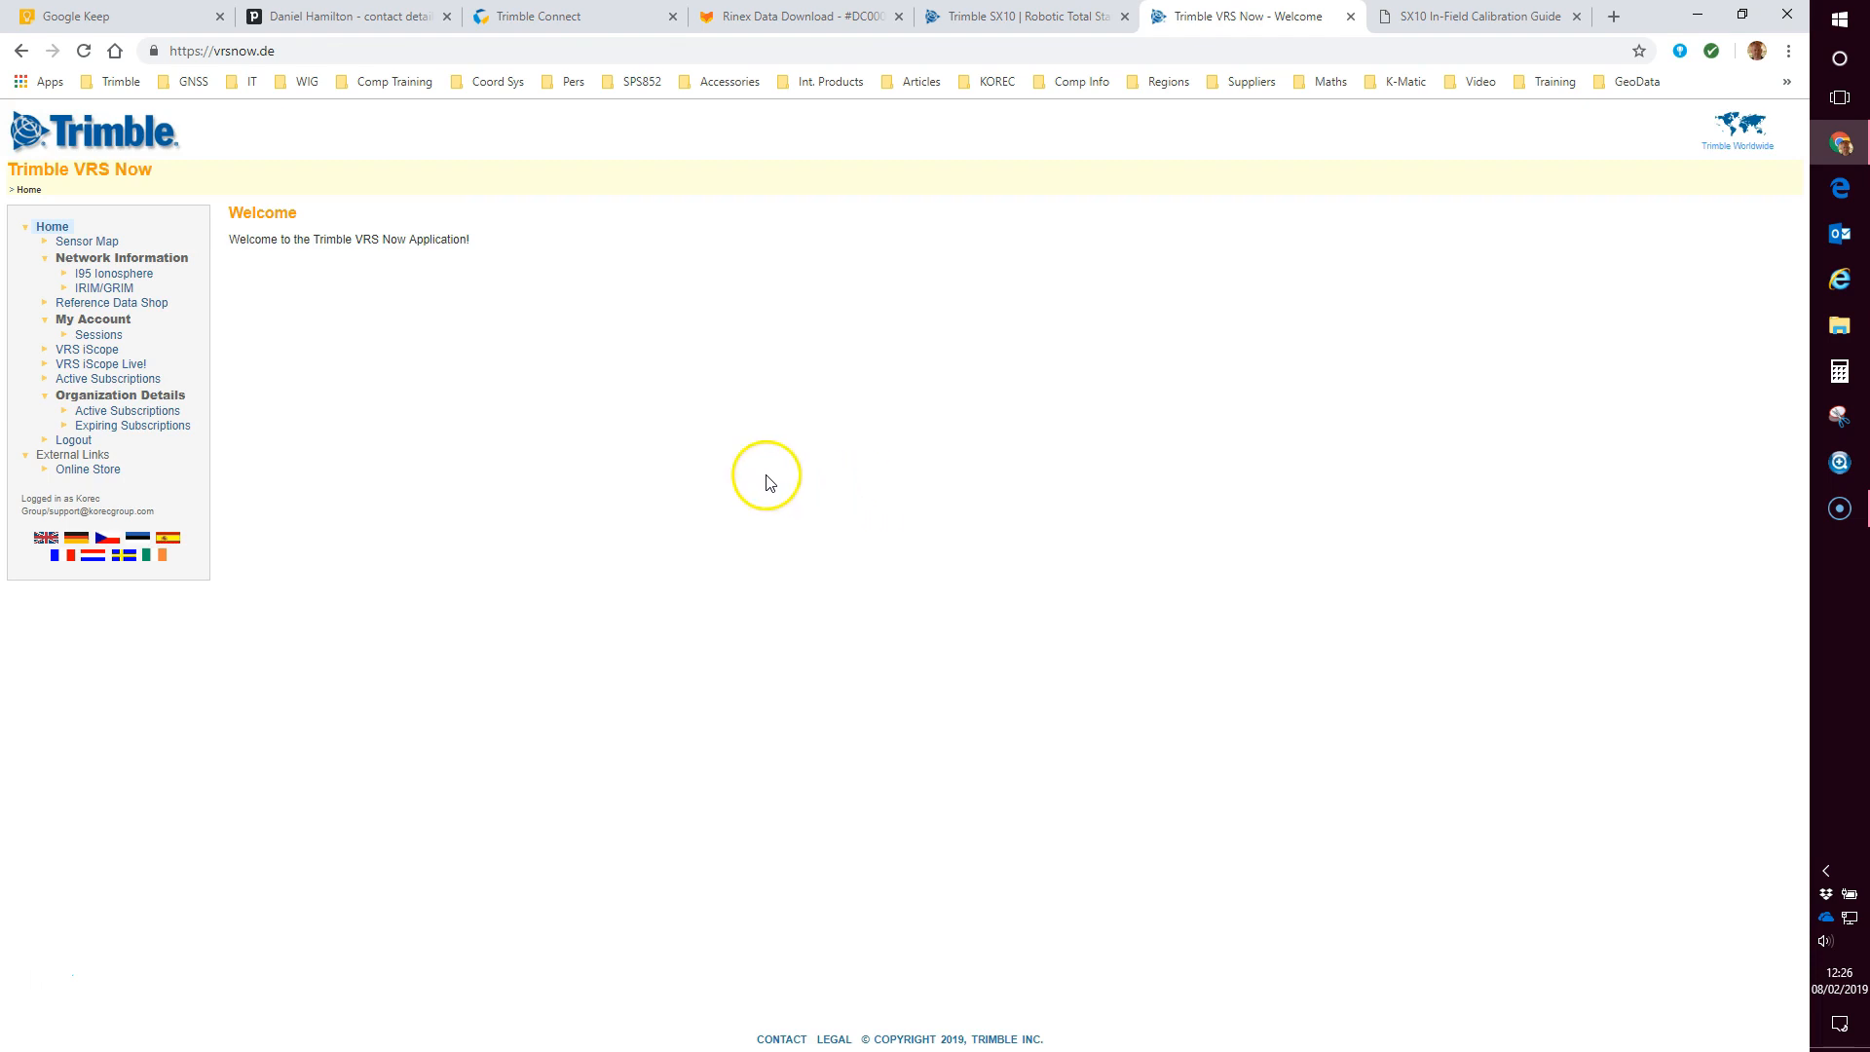
mouse_move(102, 288)
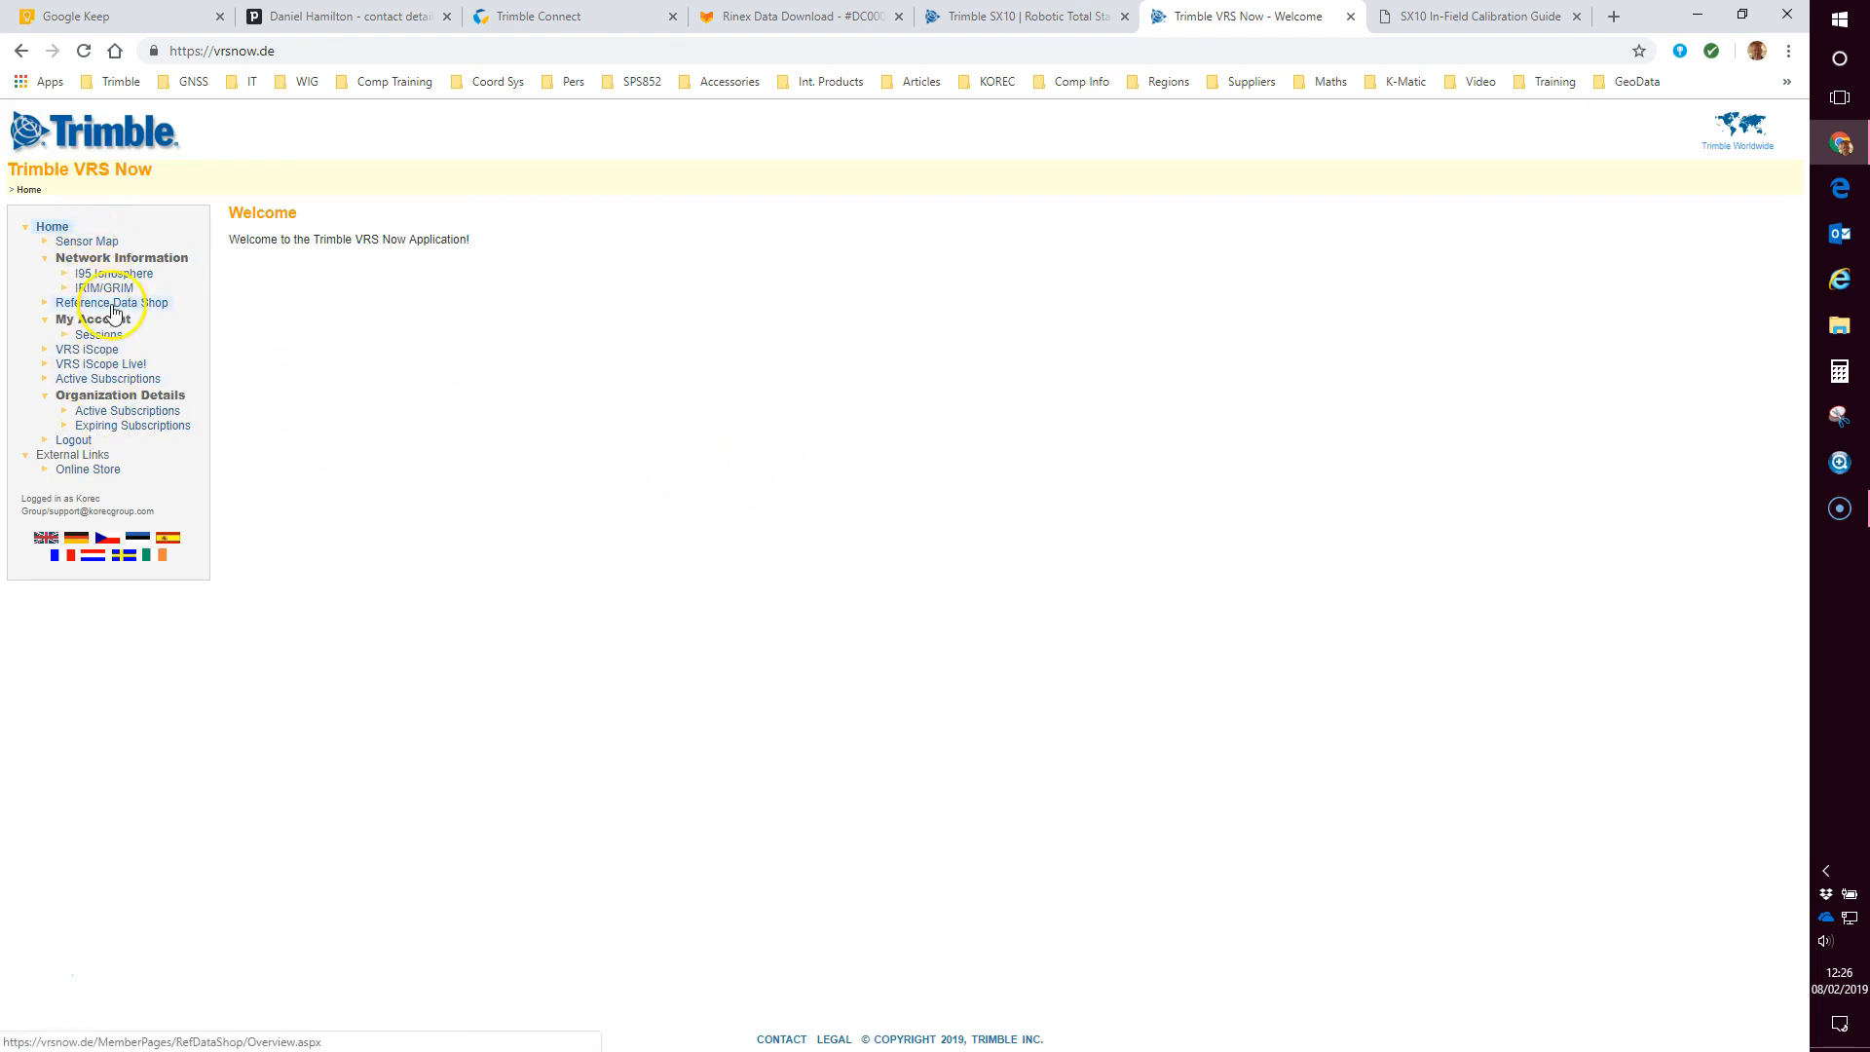
Step: Open the Reference Data Shop and choose Continuously Operating Reference Station (CORS)
left_click(113, 301)
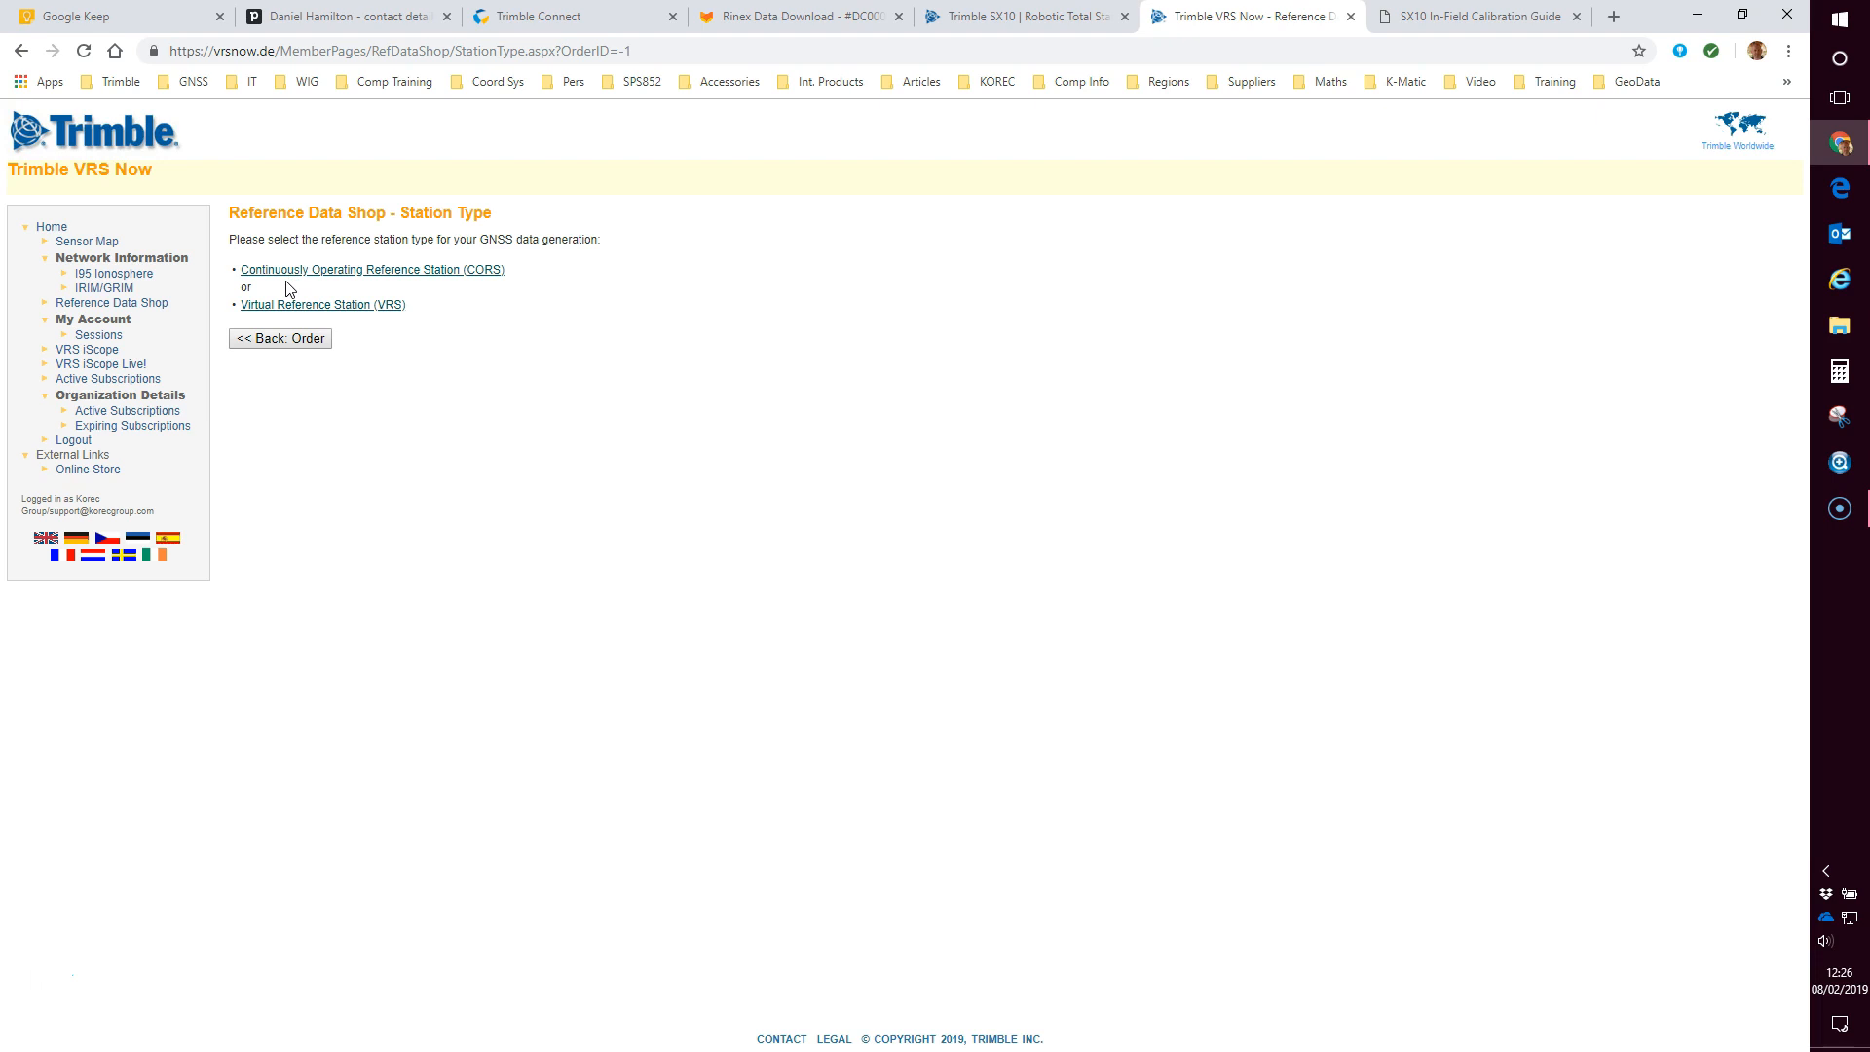
mouse_move(402, 277)
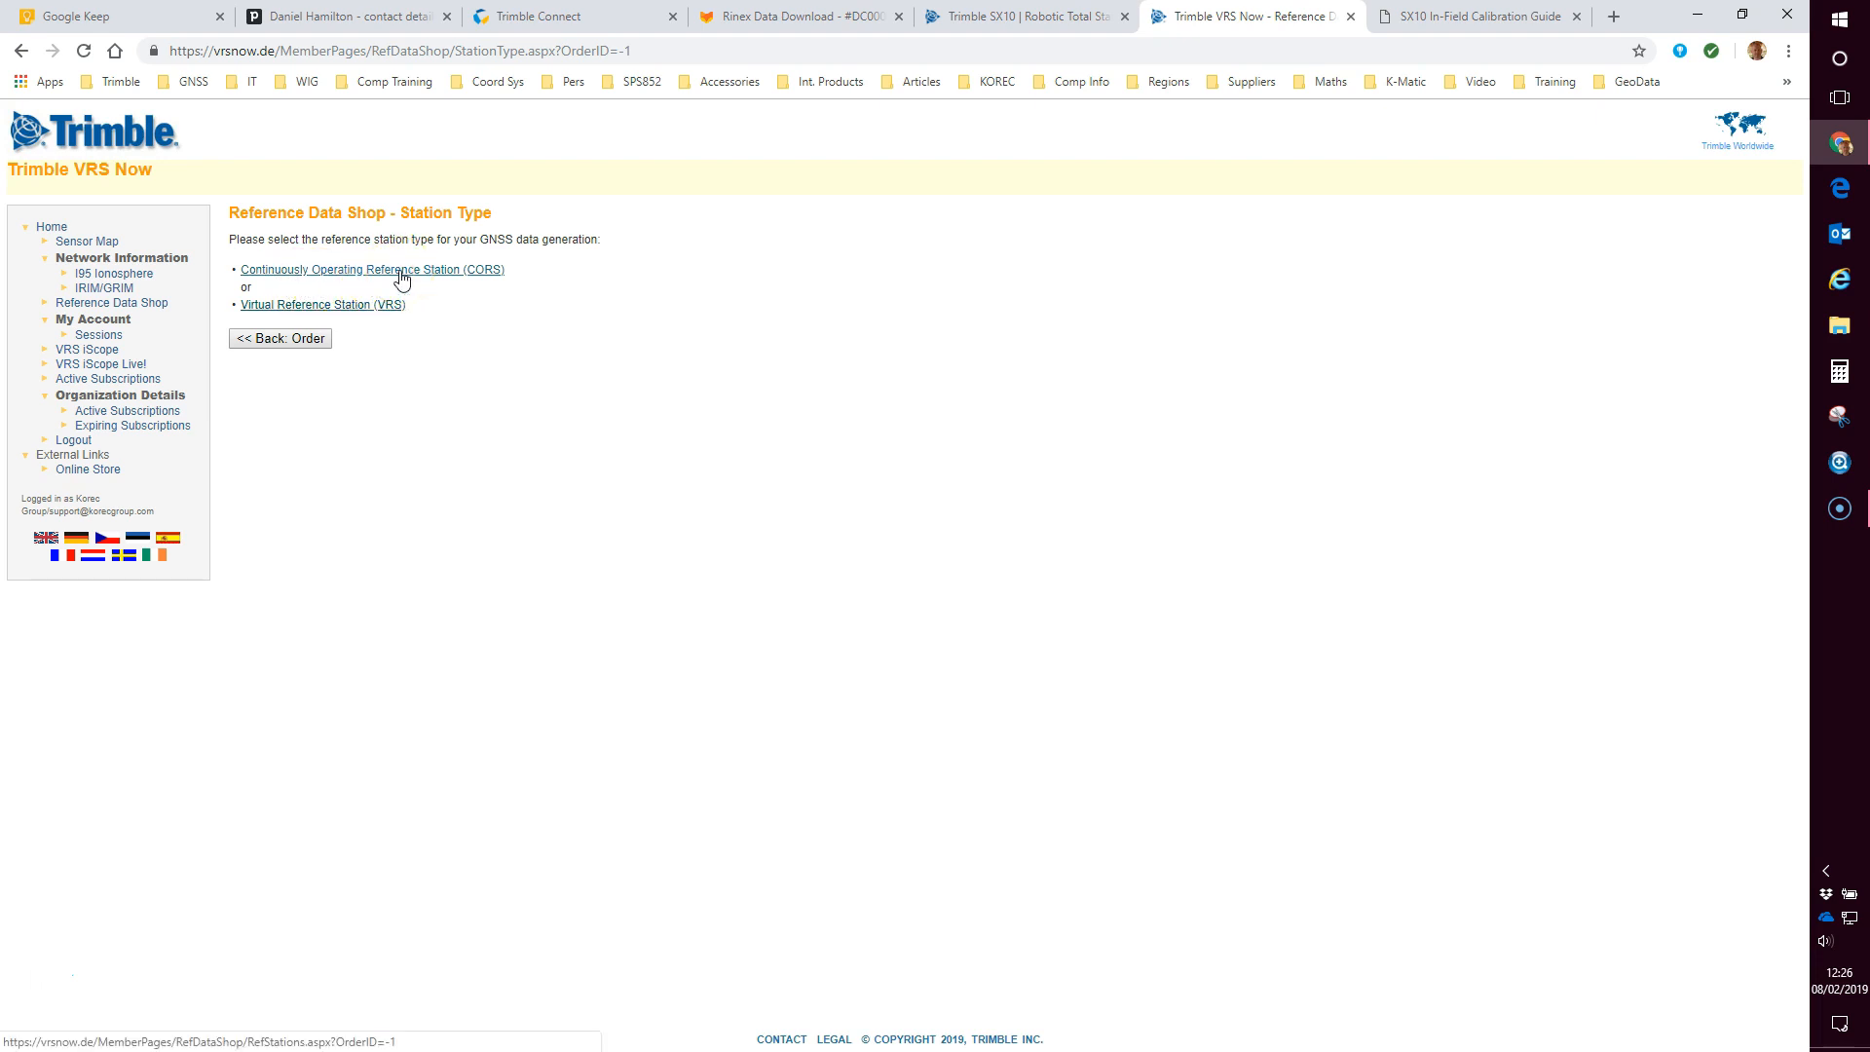
left_click(372, 269)
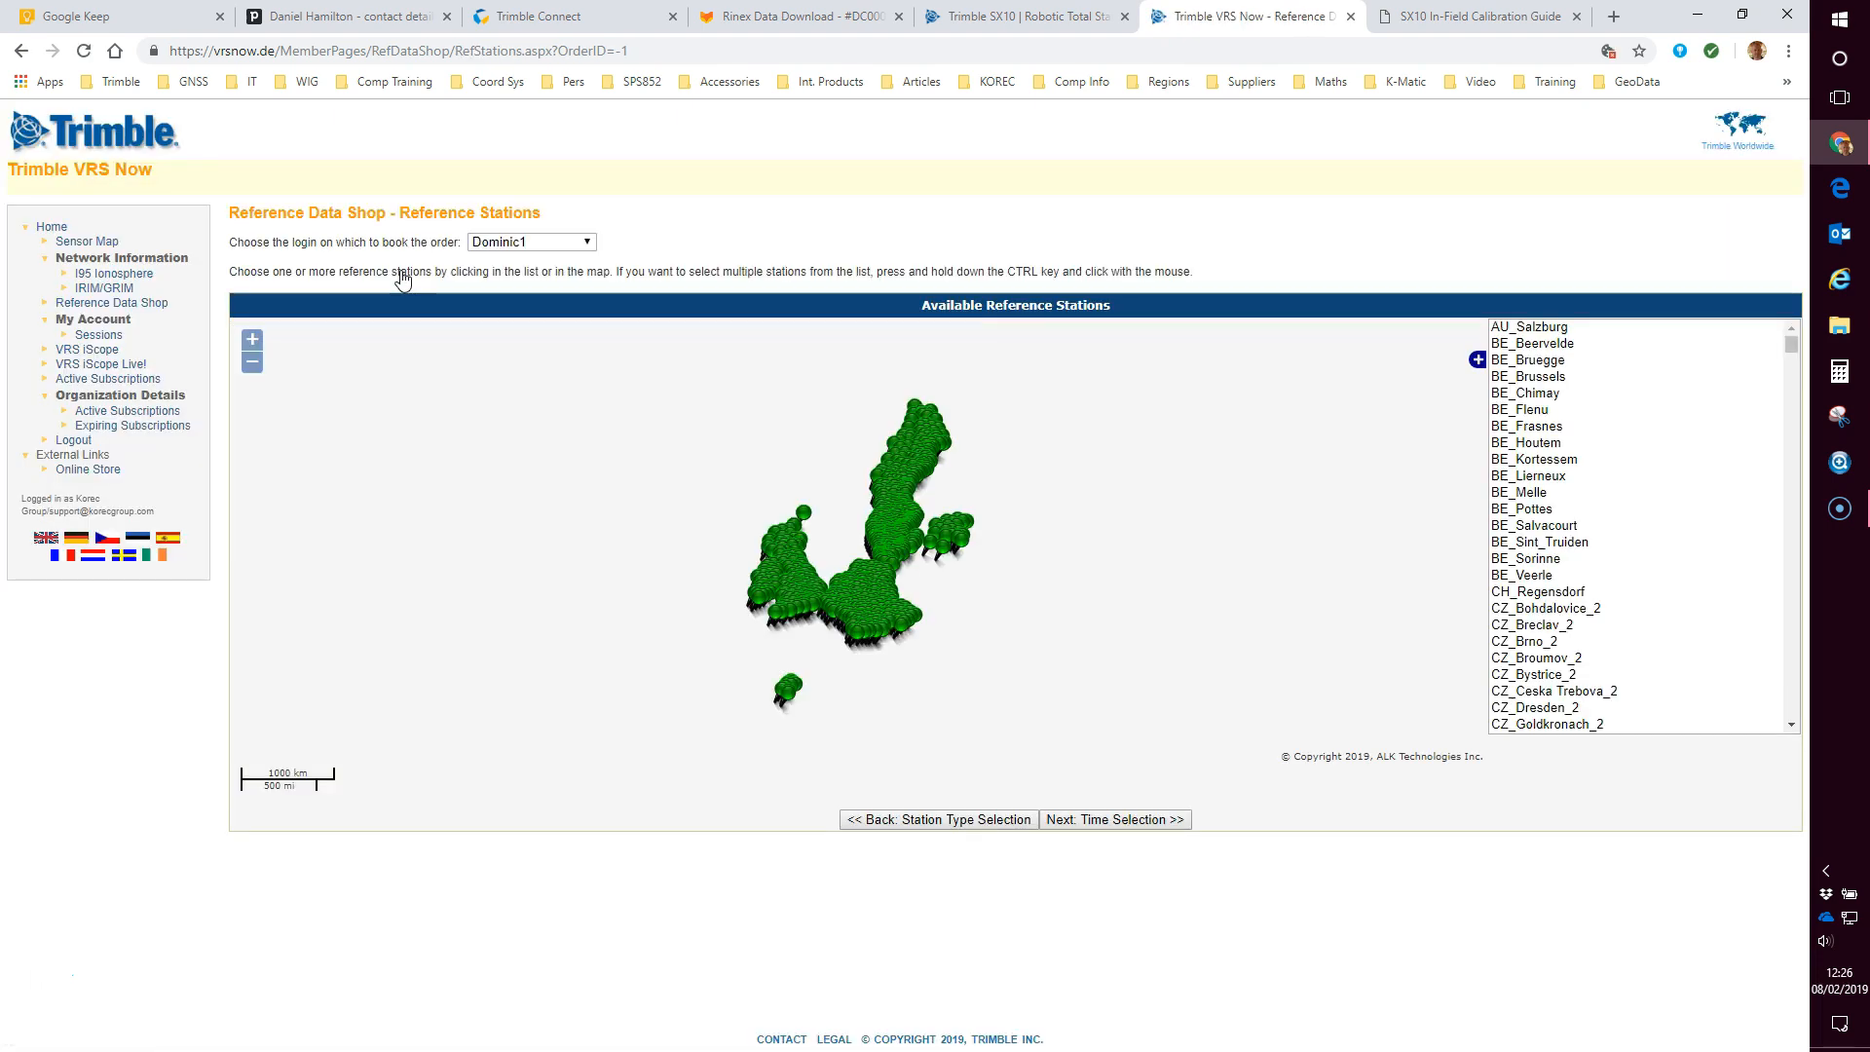
Step: Book under a different login, select GB_Stroud2, and continue to time selection
left_click(531, 241)
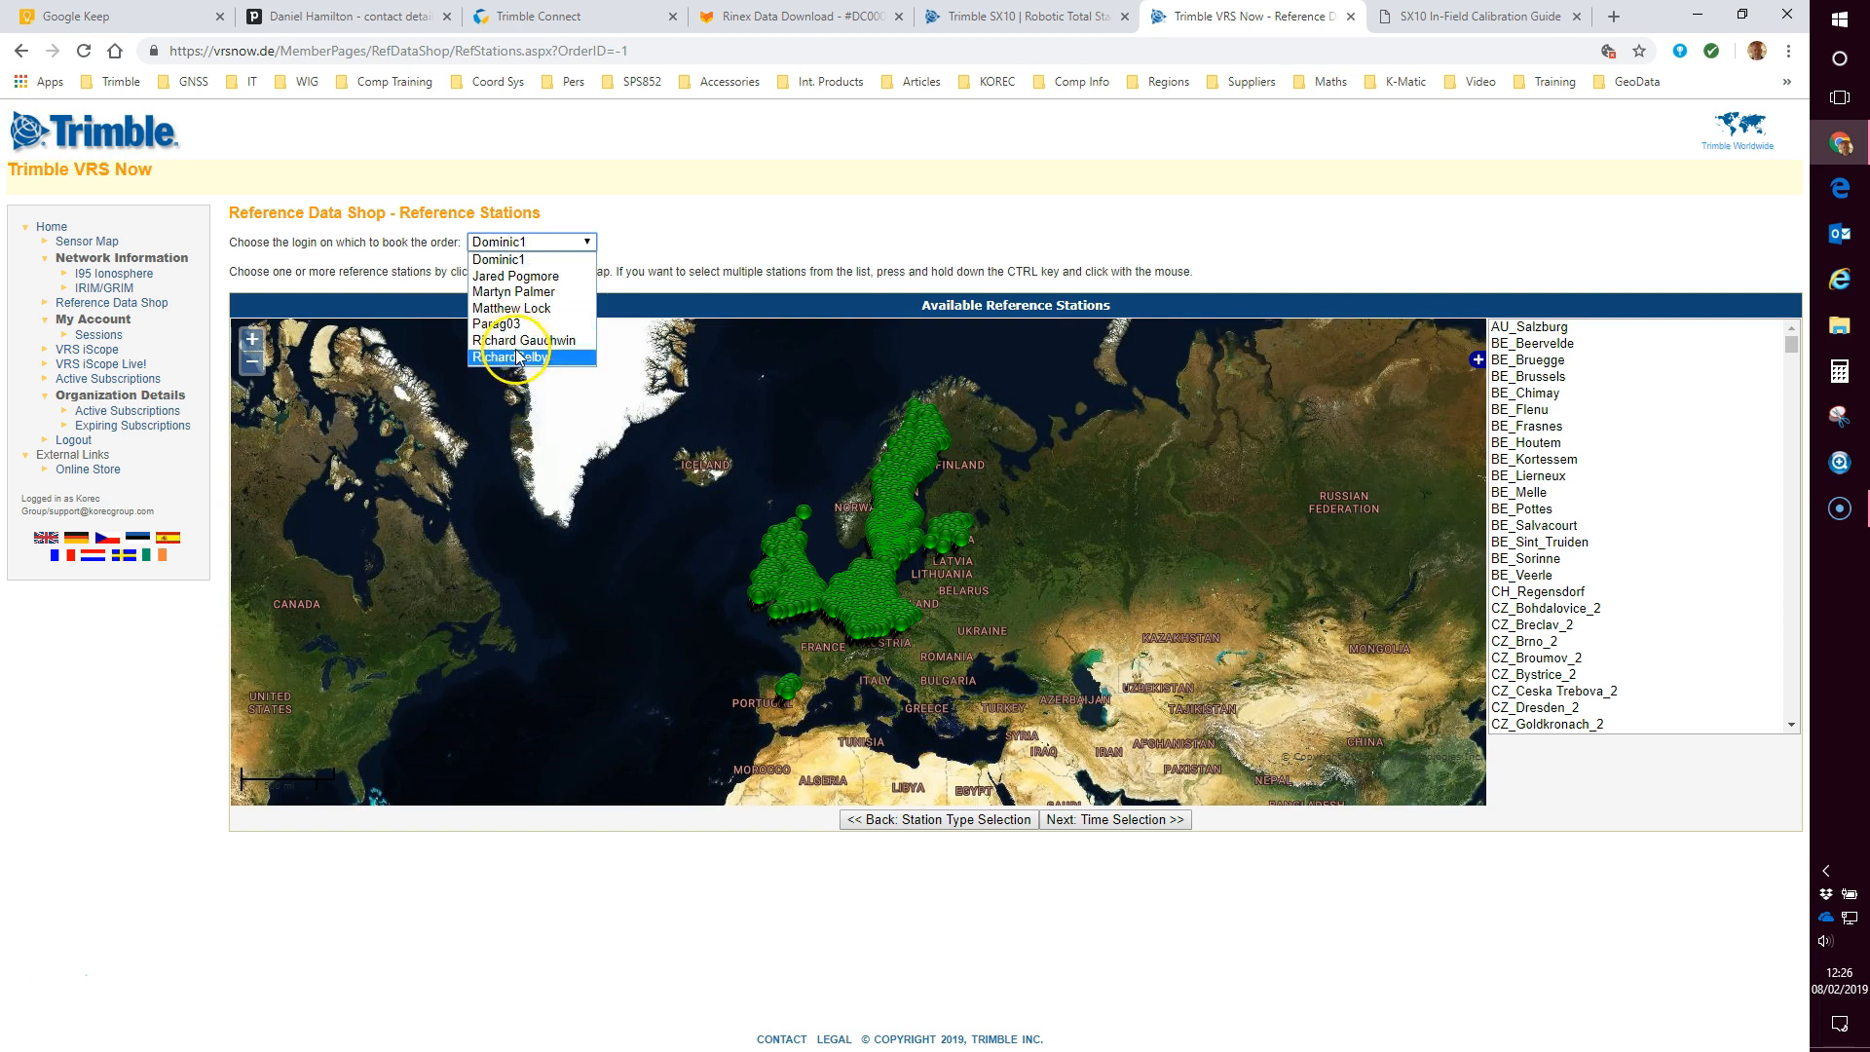
left_click(509, 356)
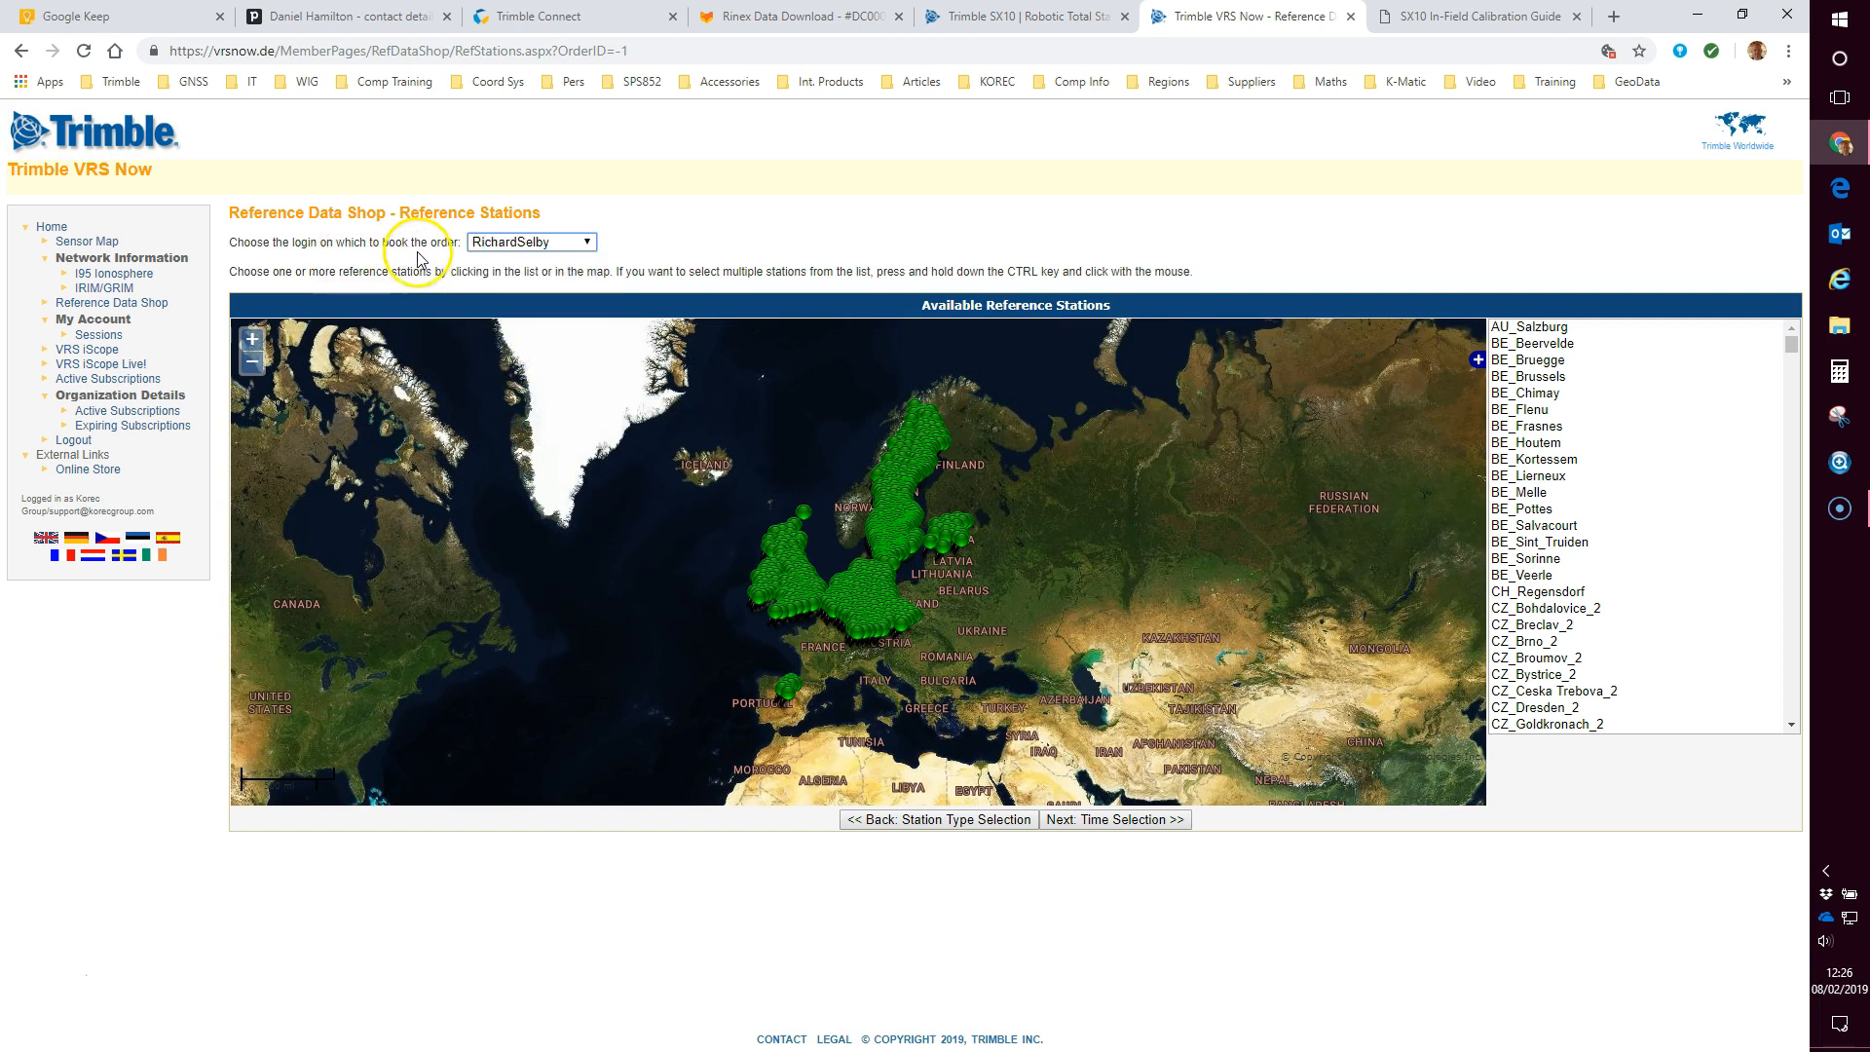
mouse_move(1202, 214)
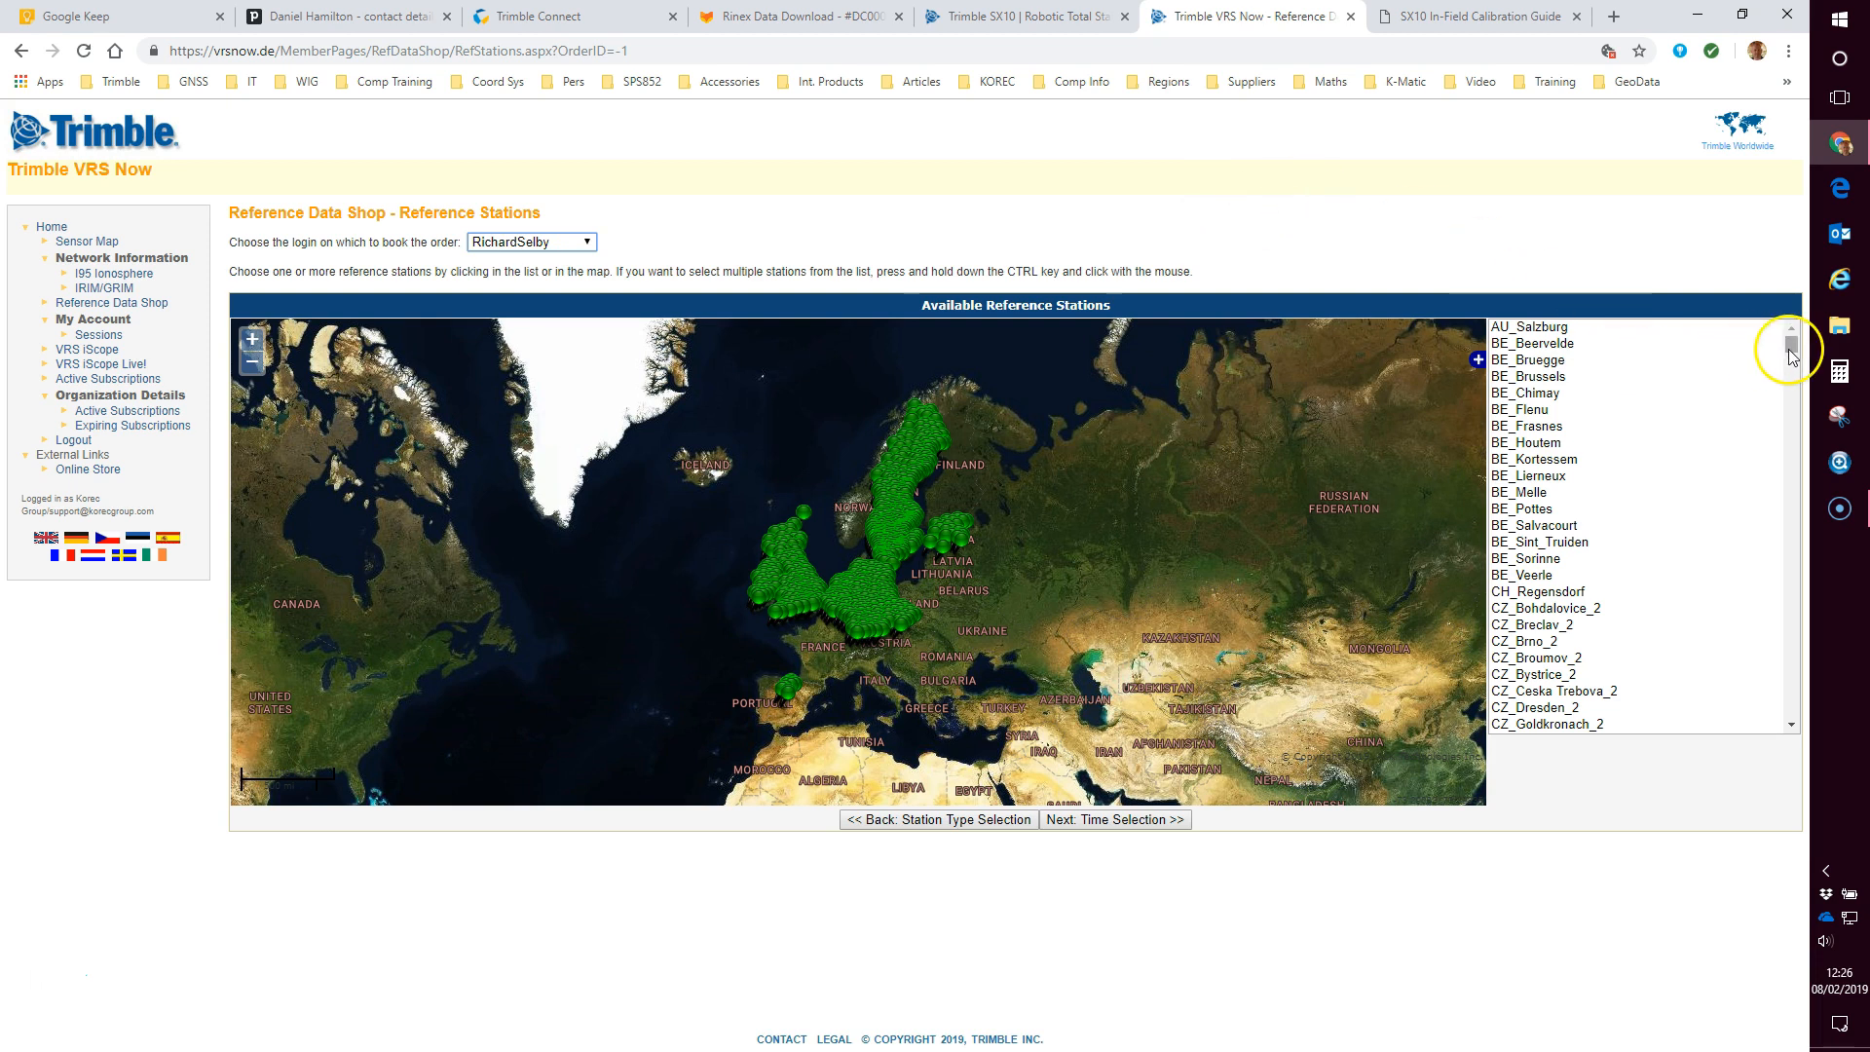
scroll("down", 3)
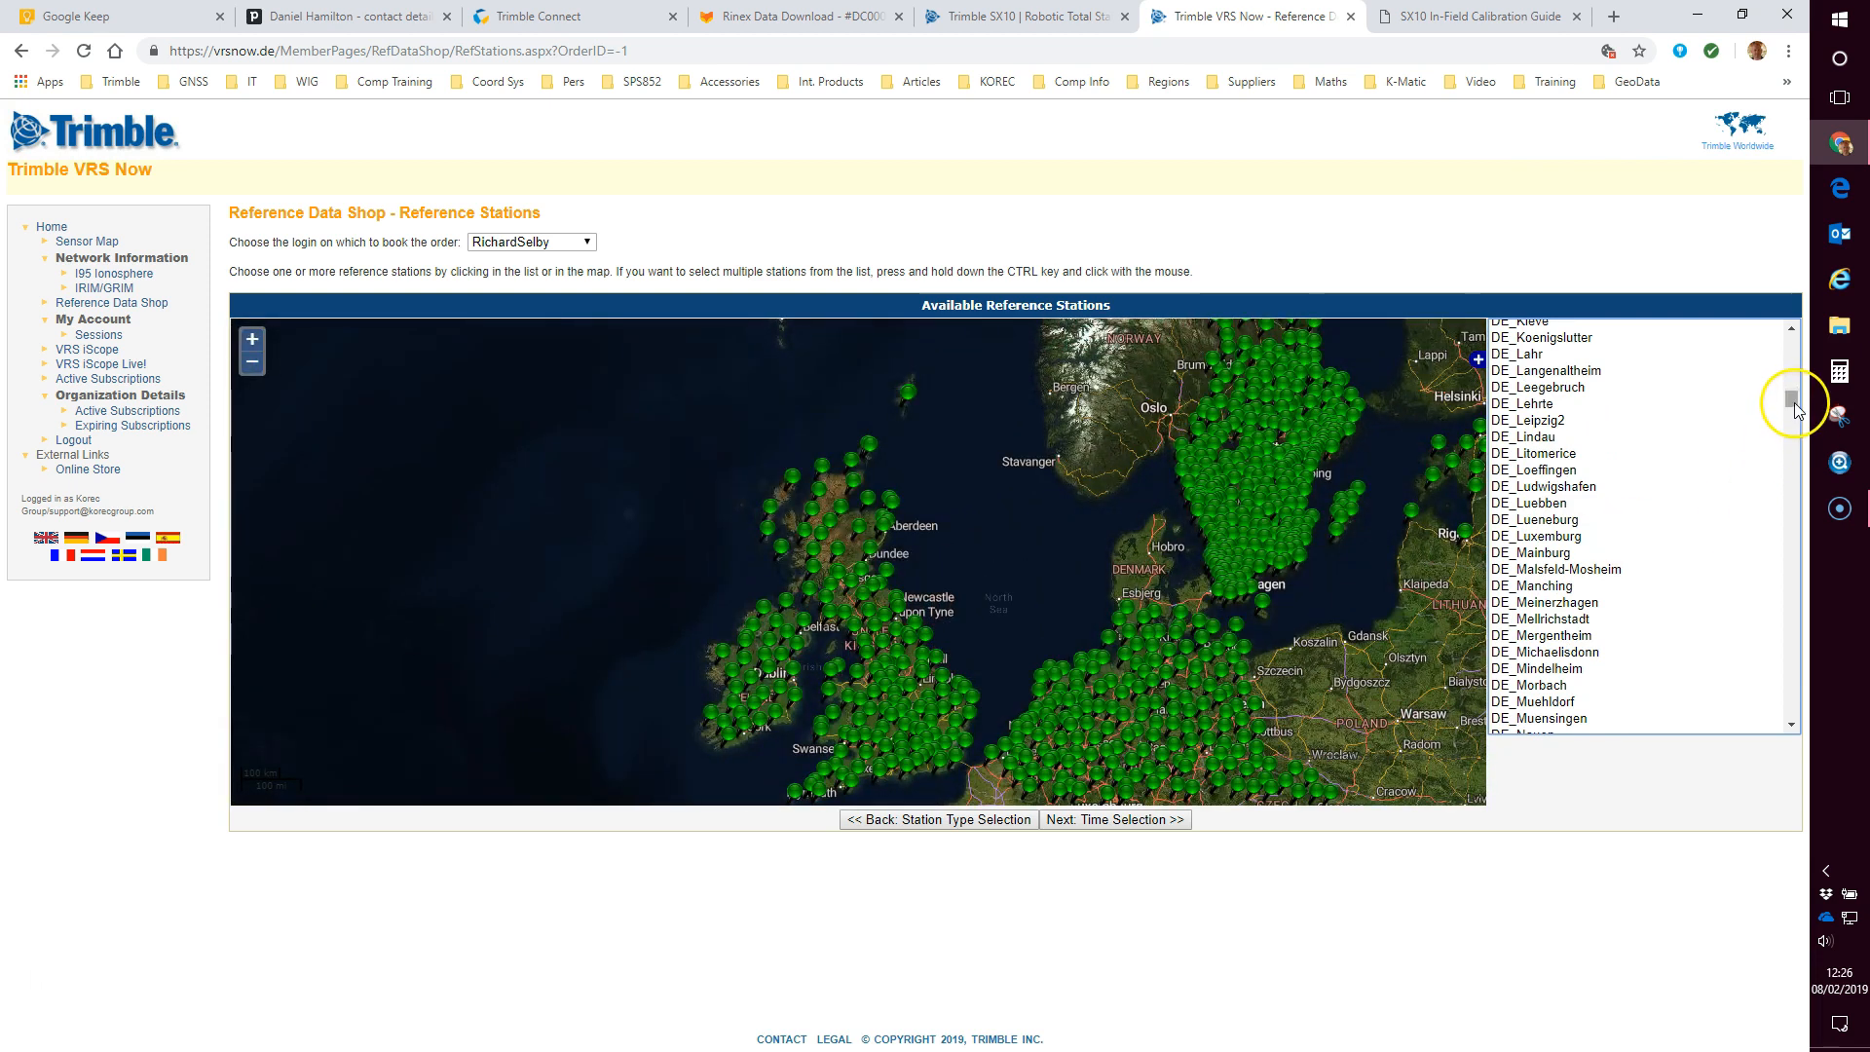
scroll("down", 3)
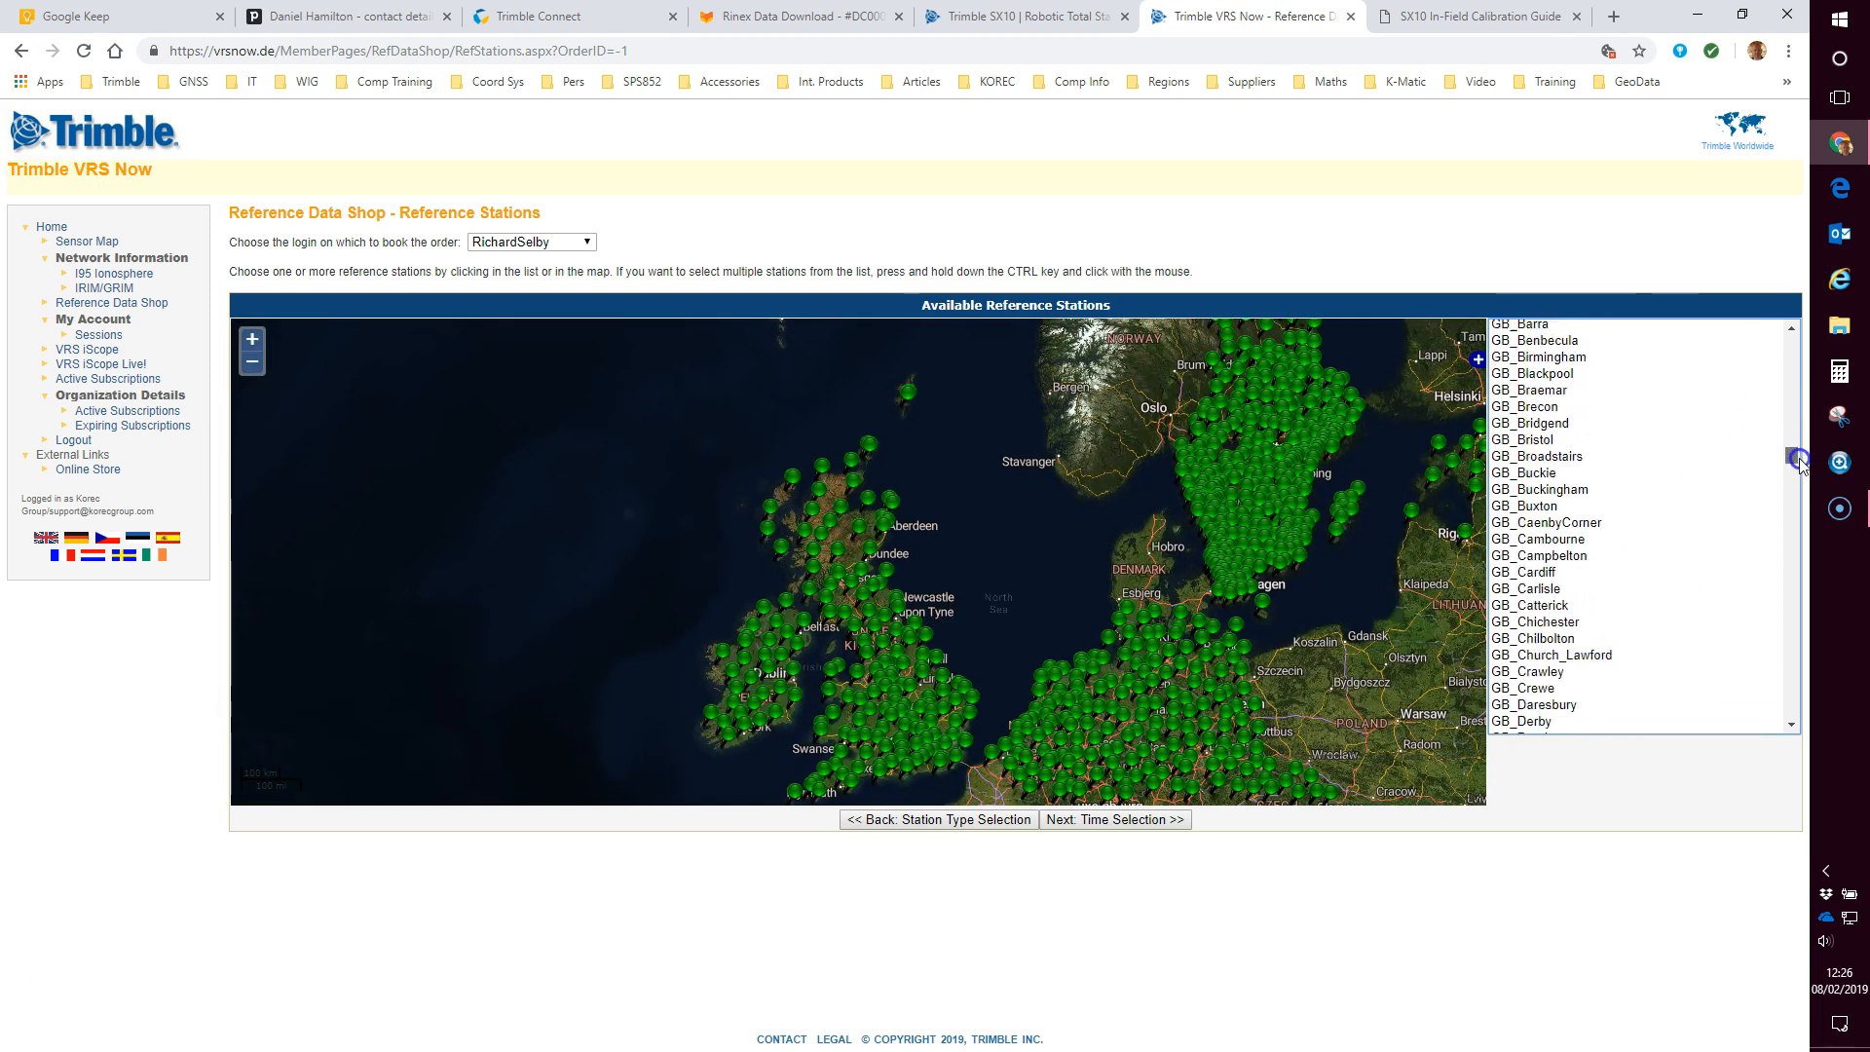
scroll("down", 3)
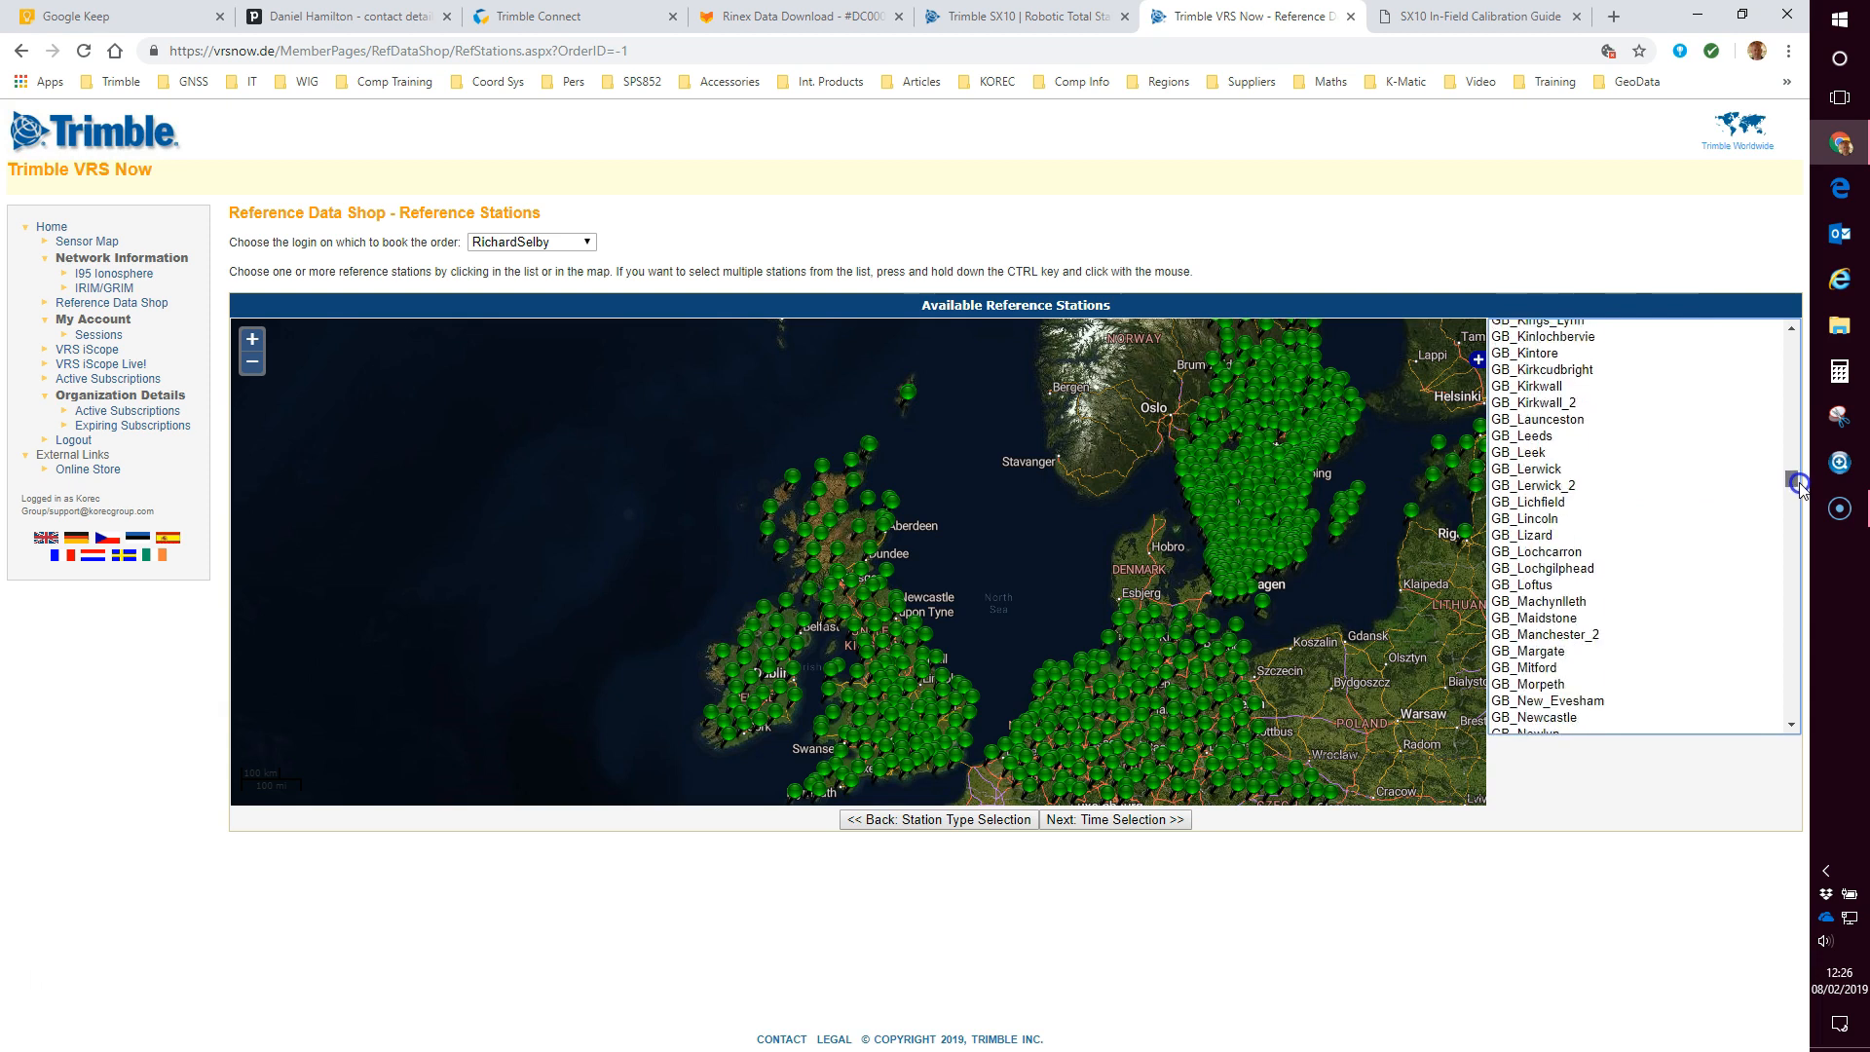
scroll("down", 3)
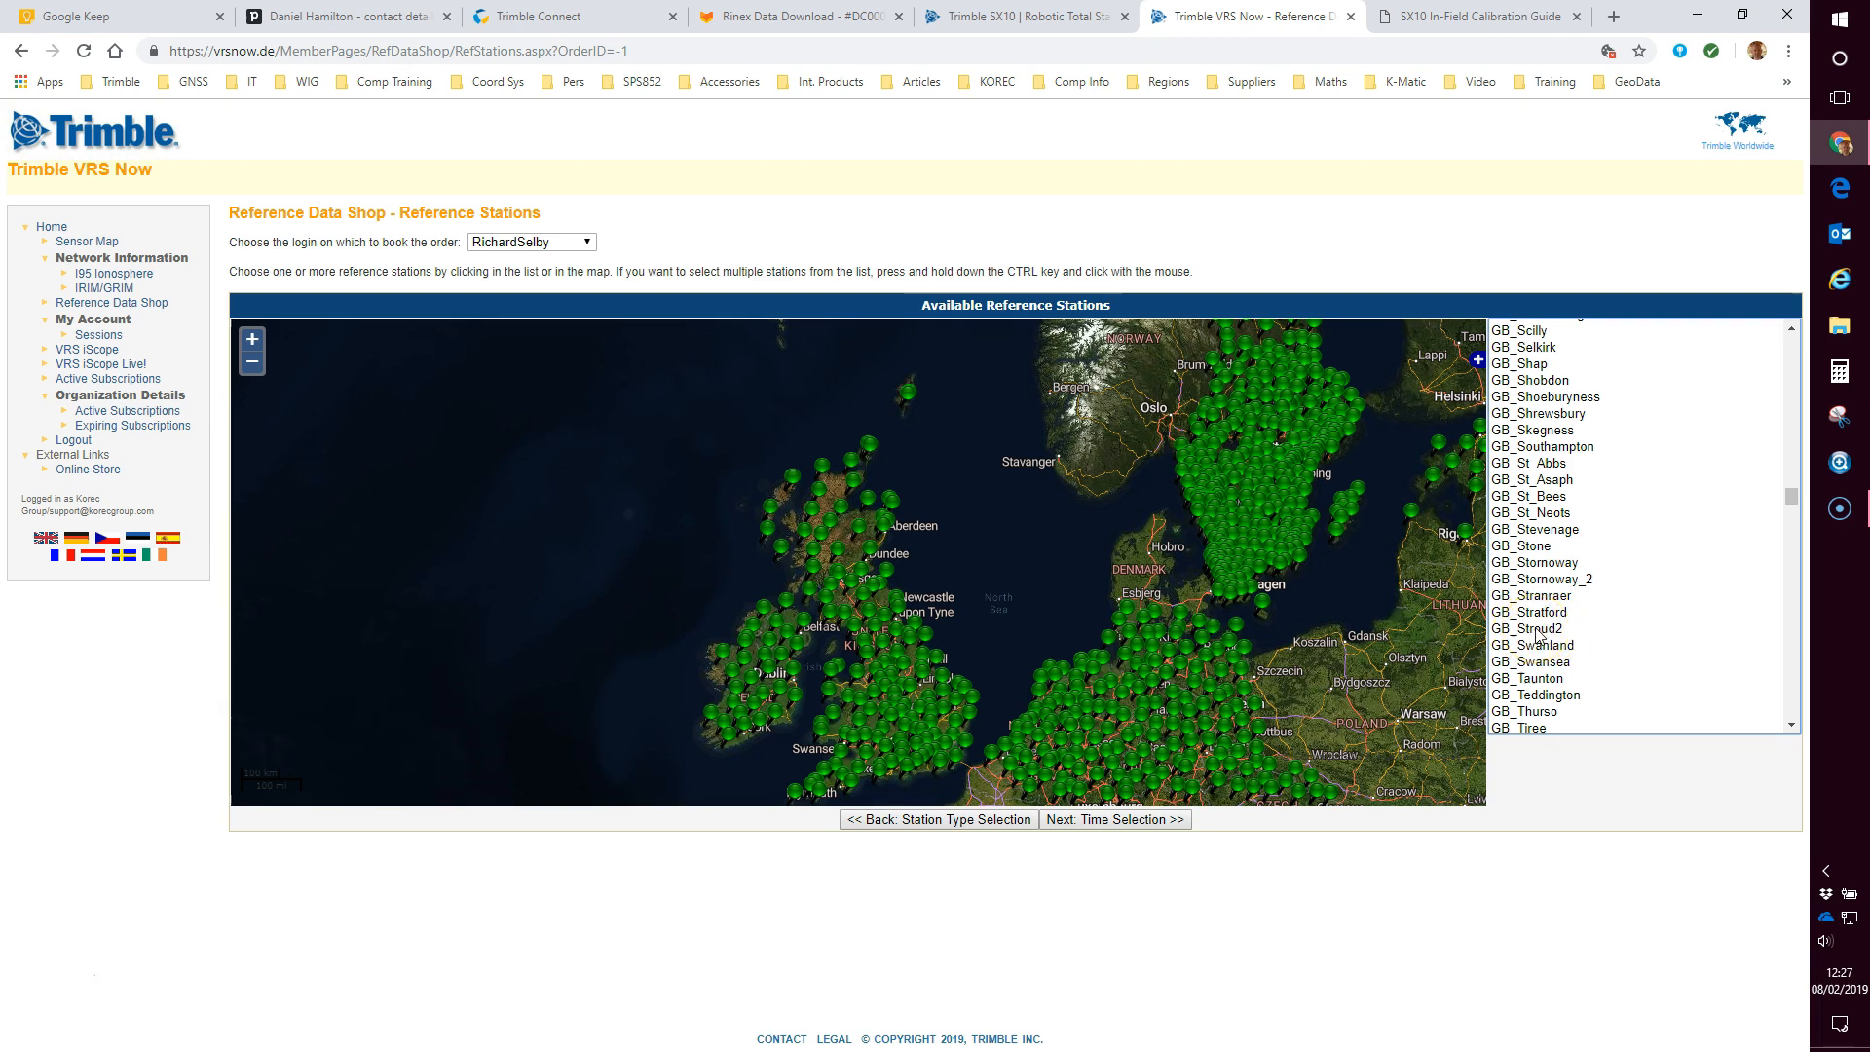
left_click(1528, 628)
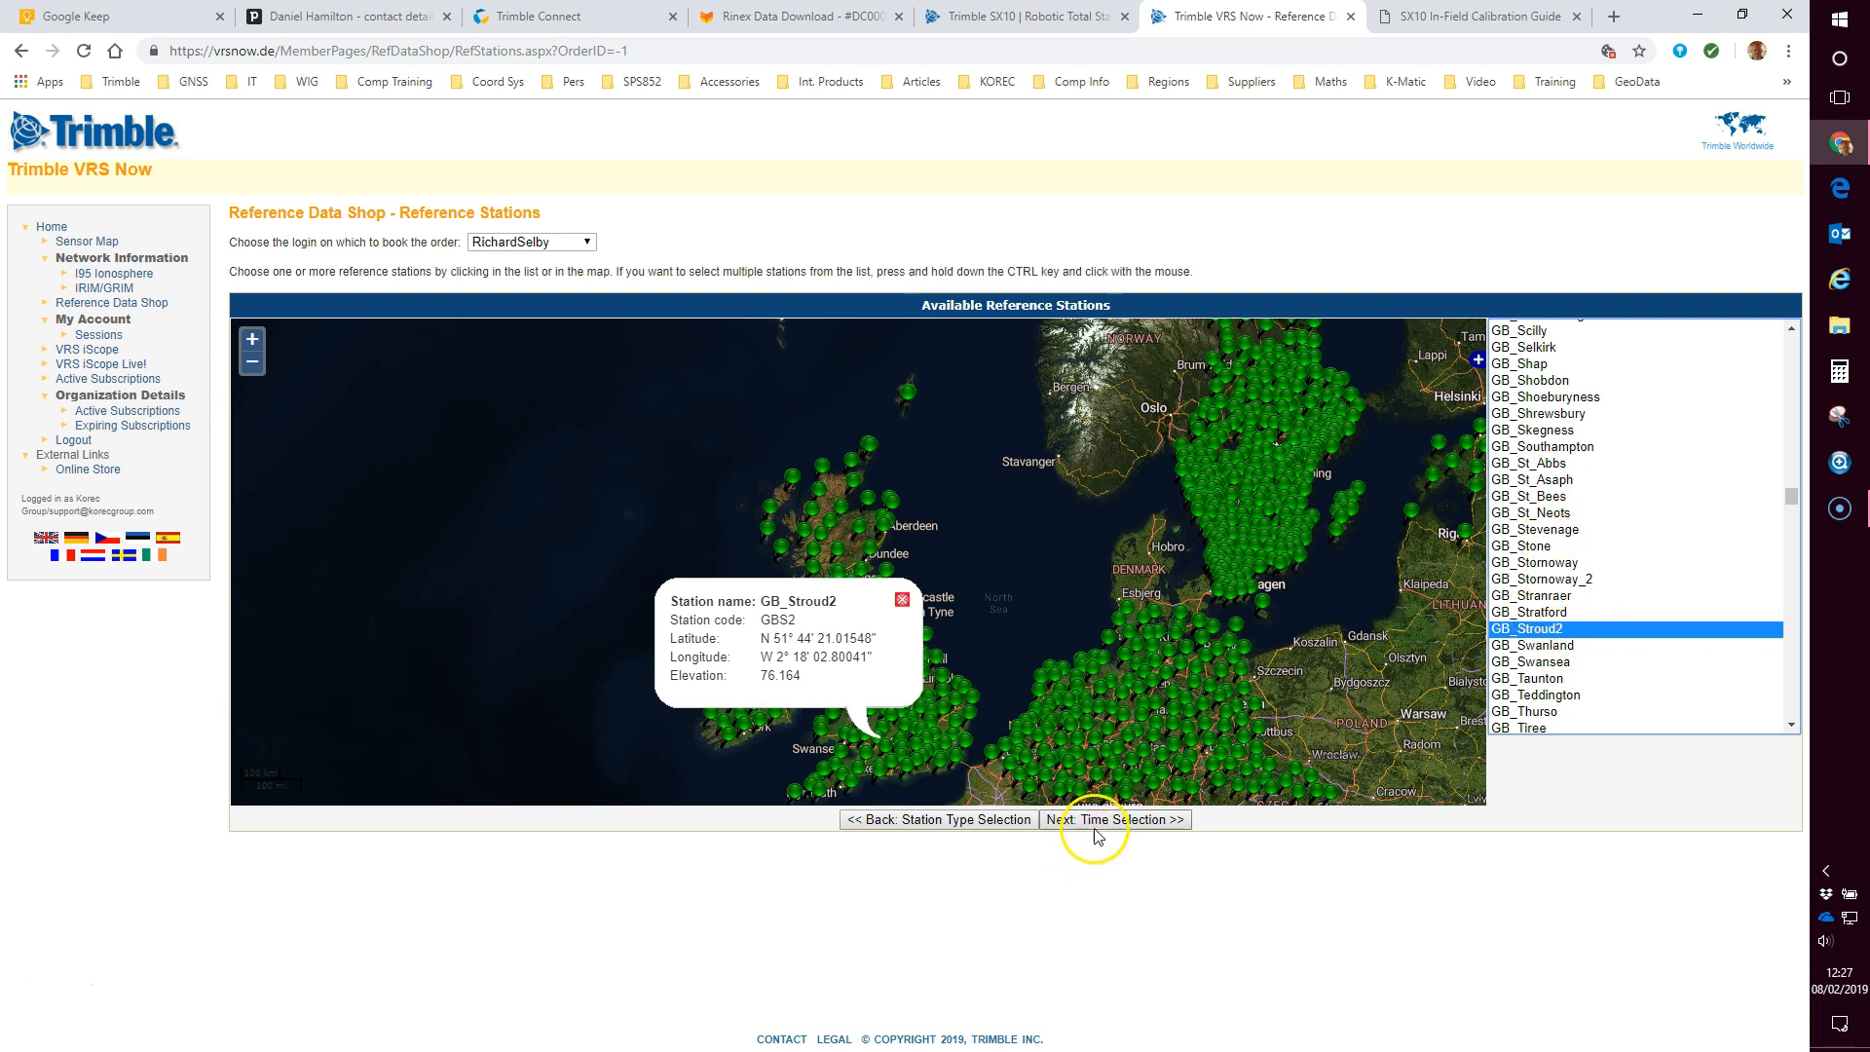
left_click(1114, 819)
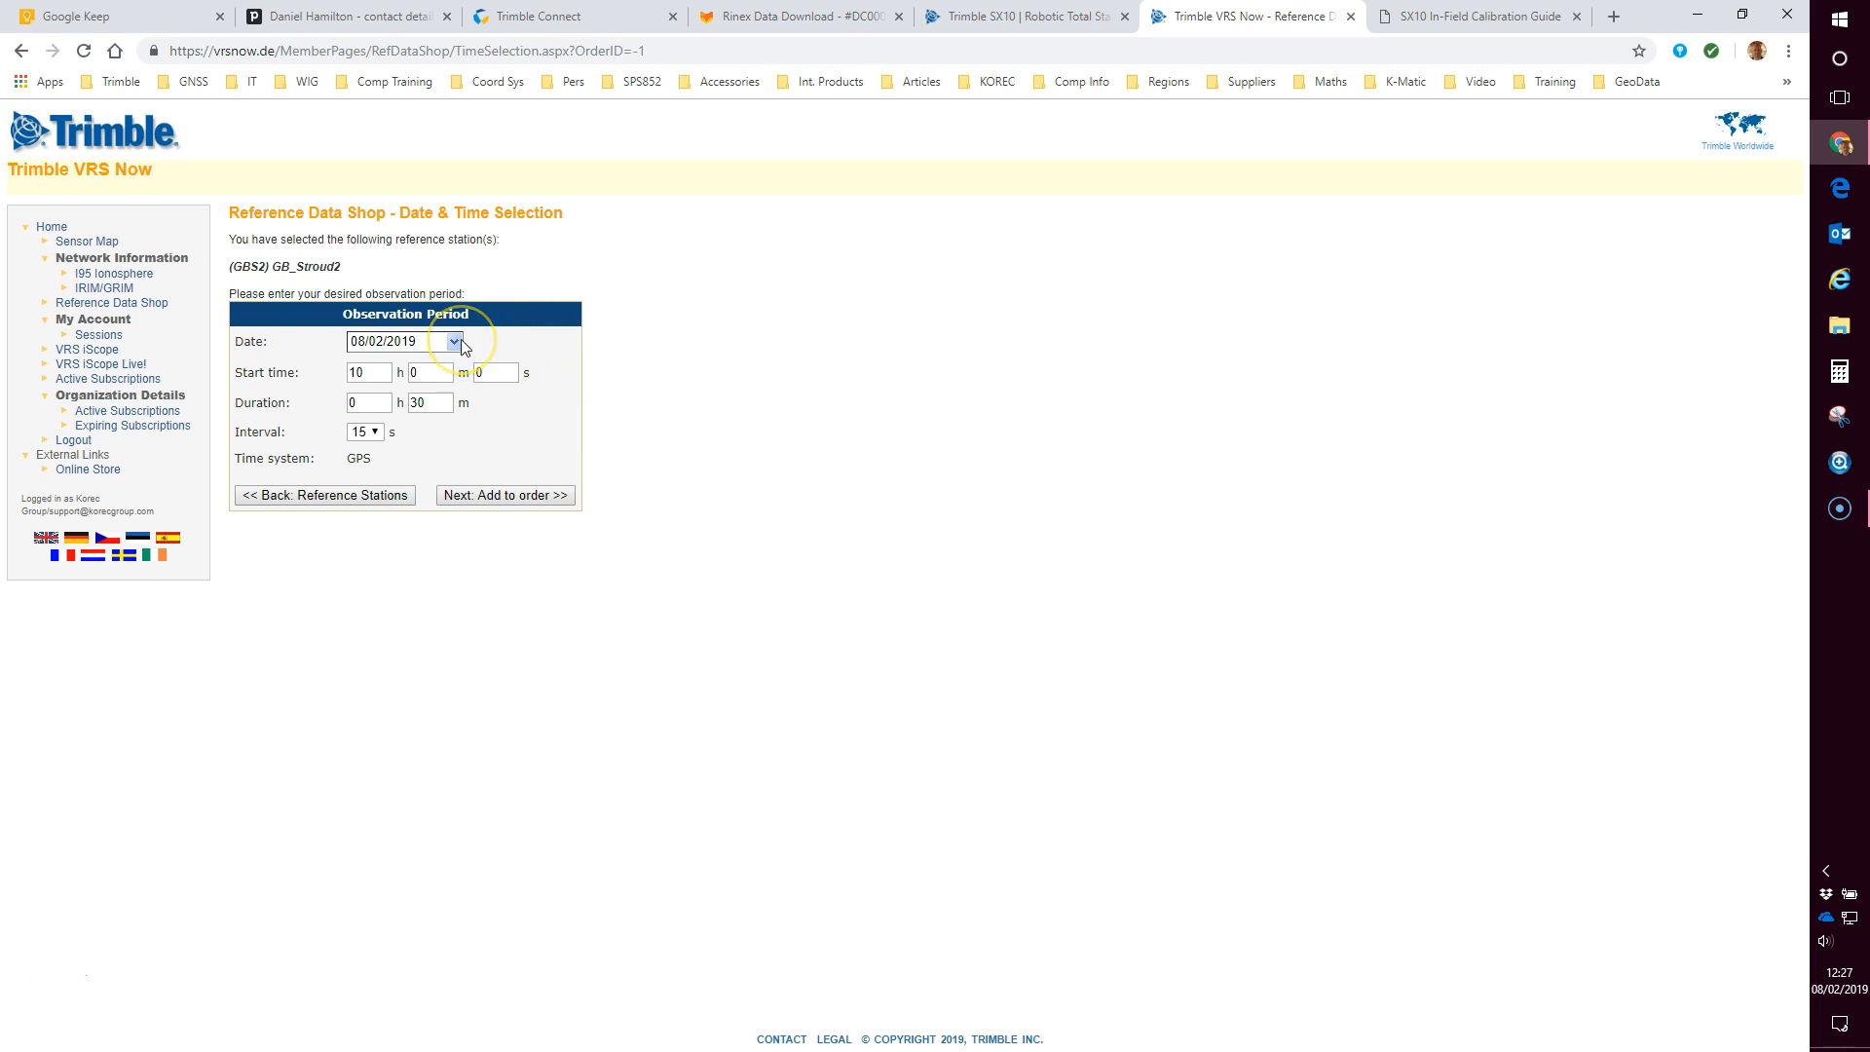
Step: Add a 06/02/2019 observation from 10:00, lasting 3 hours at 1-second interval
left_click(453, 341)
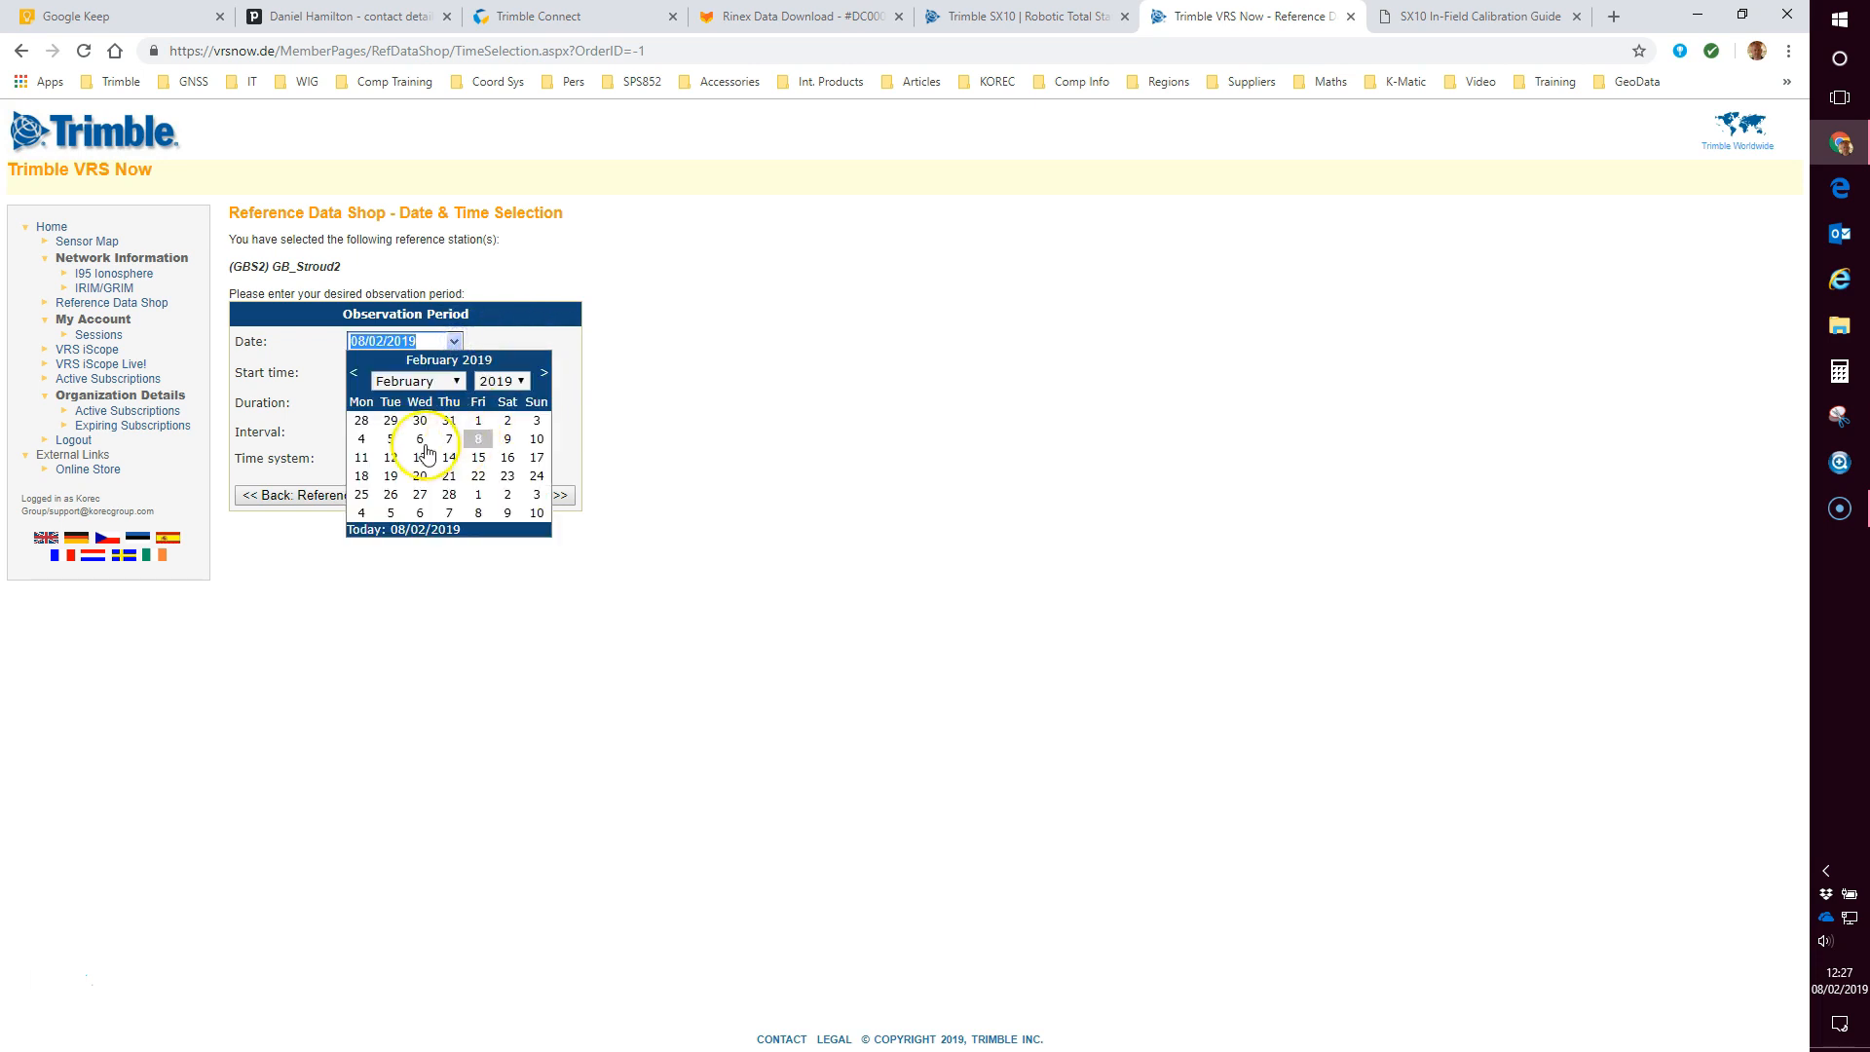
left_click(419, 439)
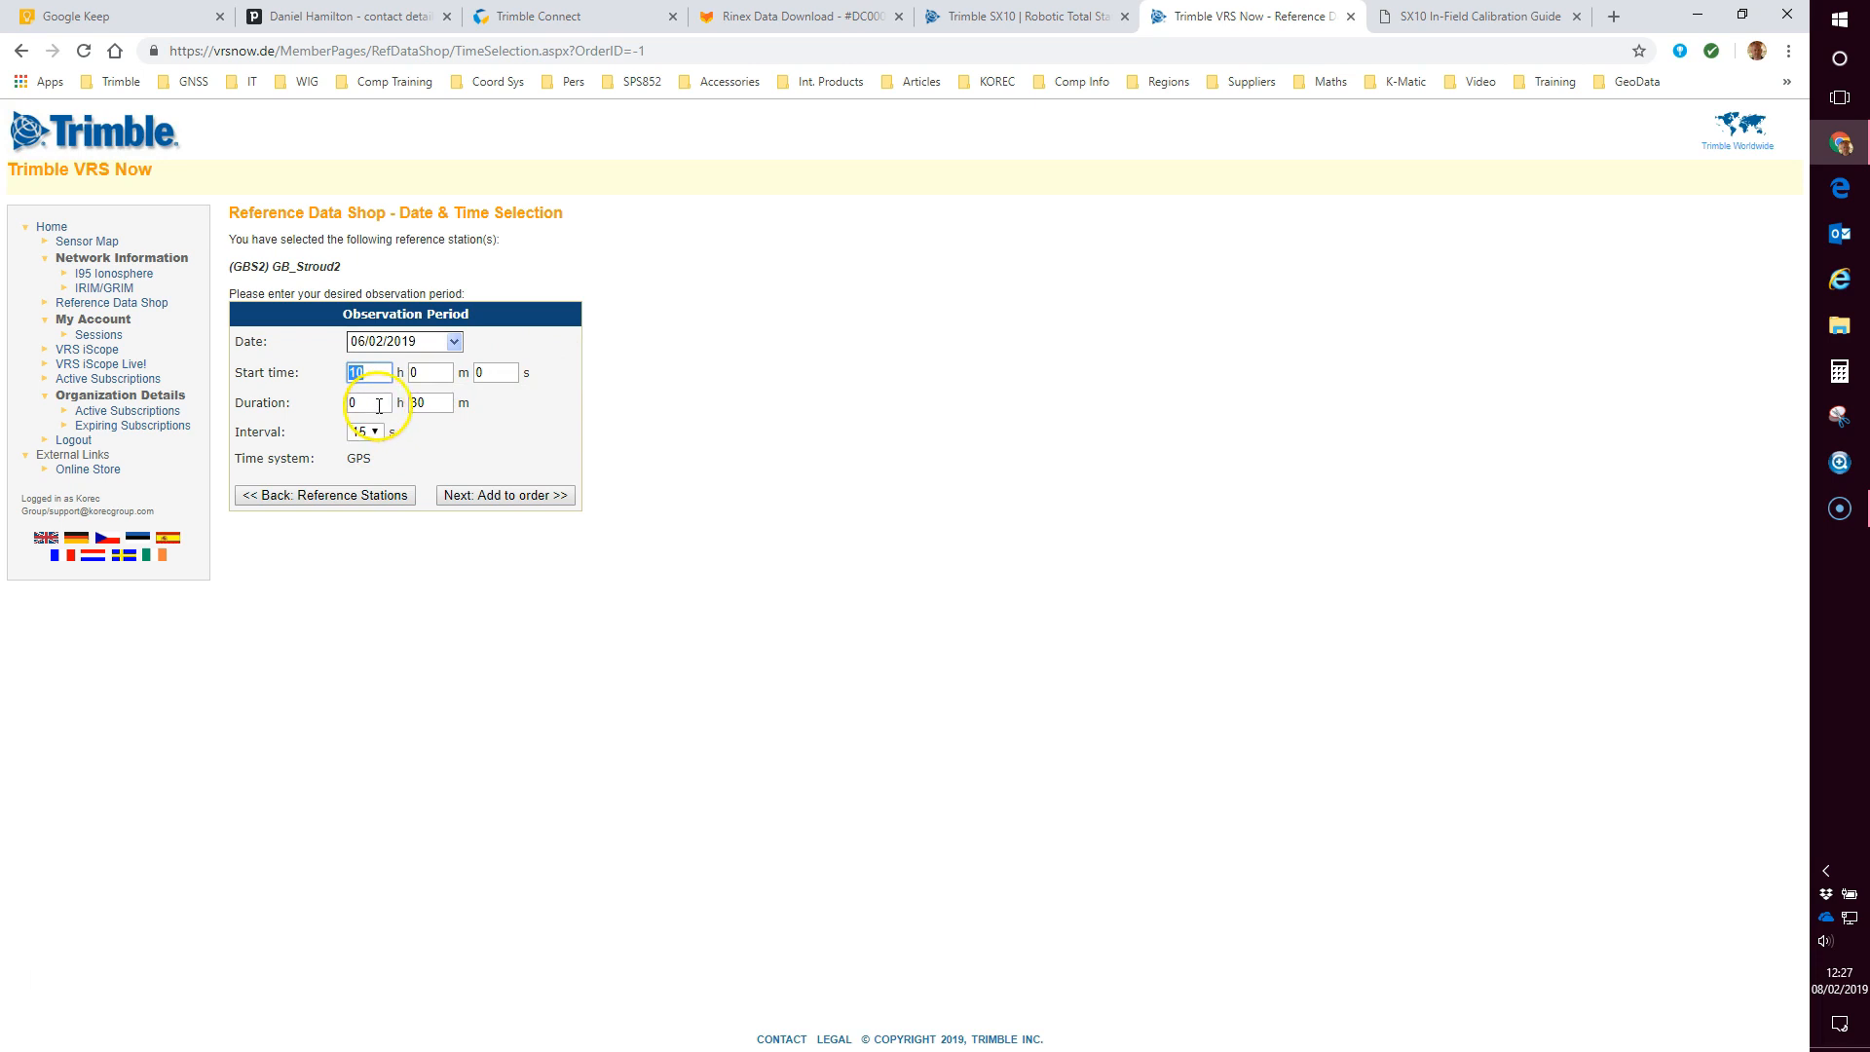
type("3")
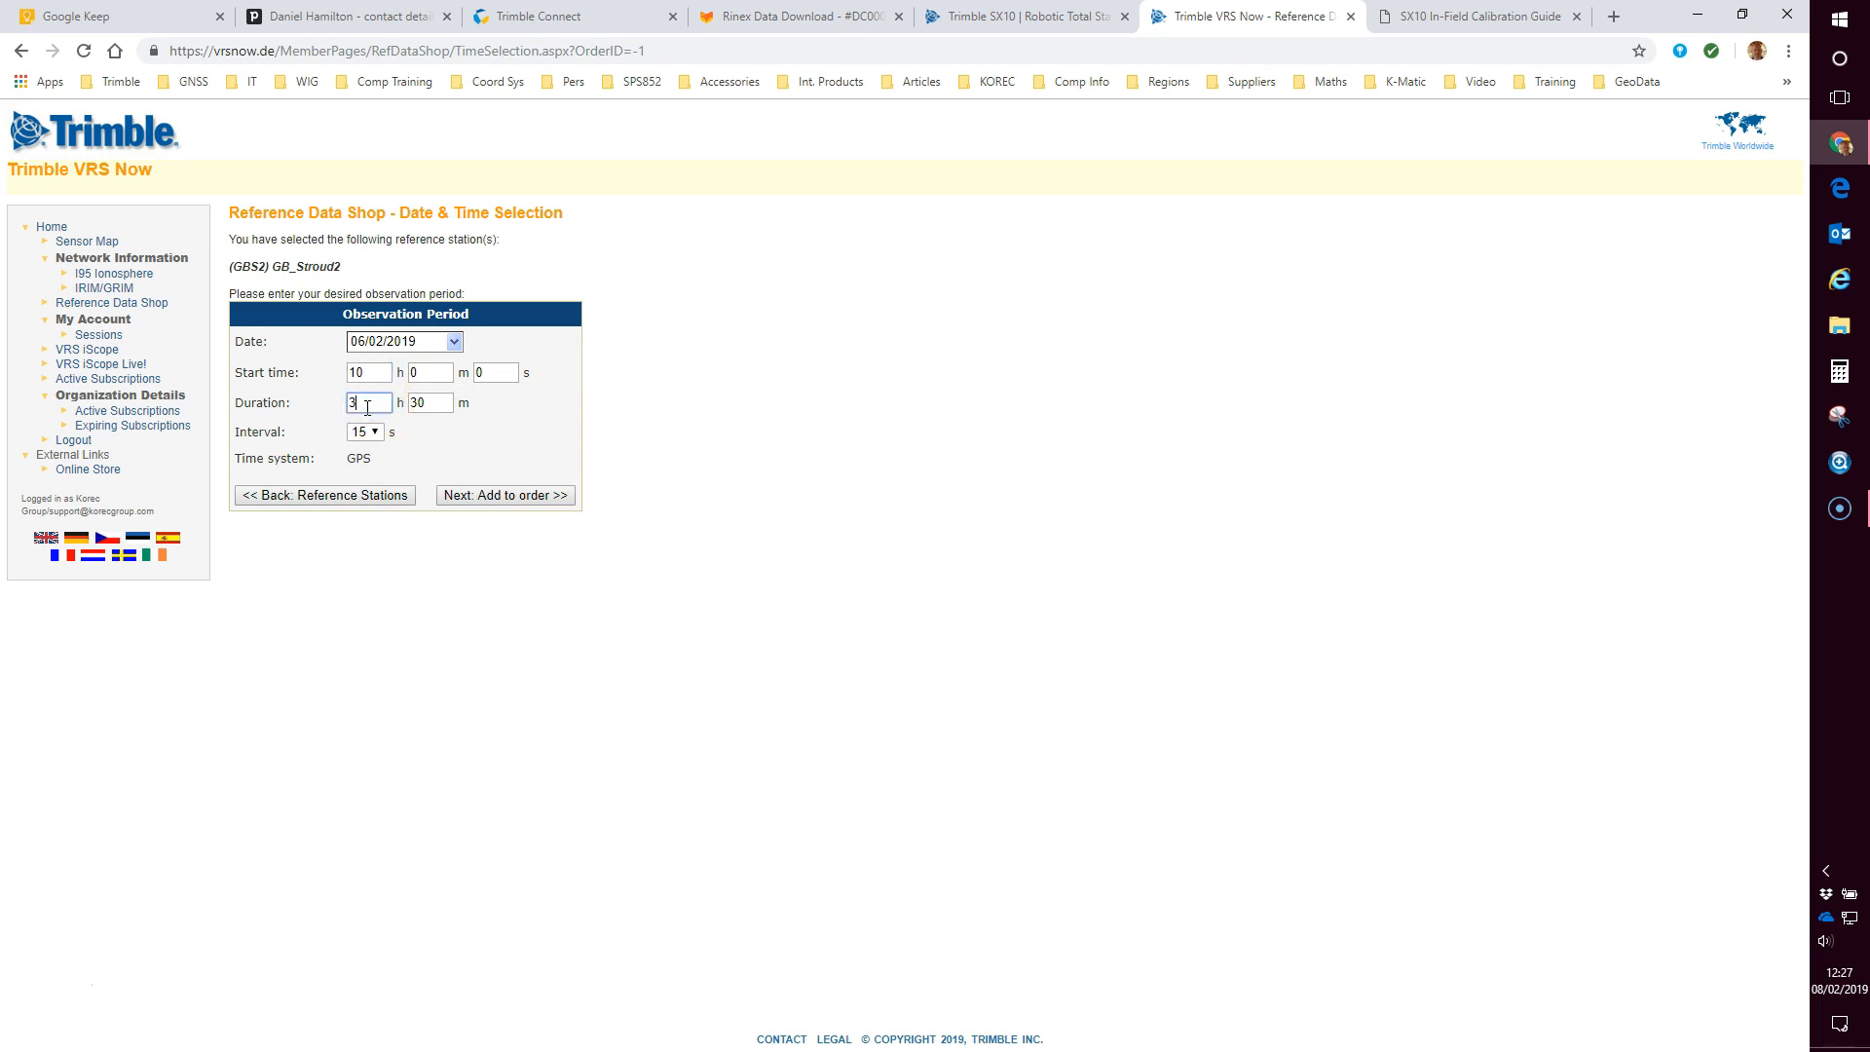
left_click(429, 403)
type("00")
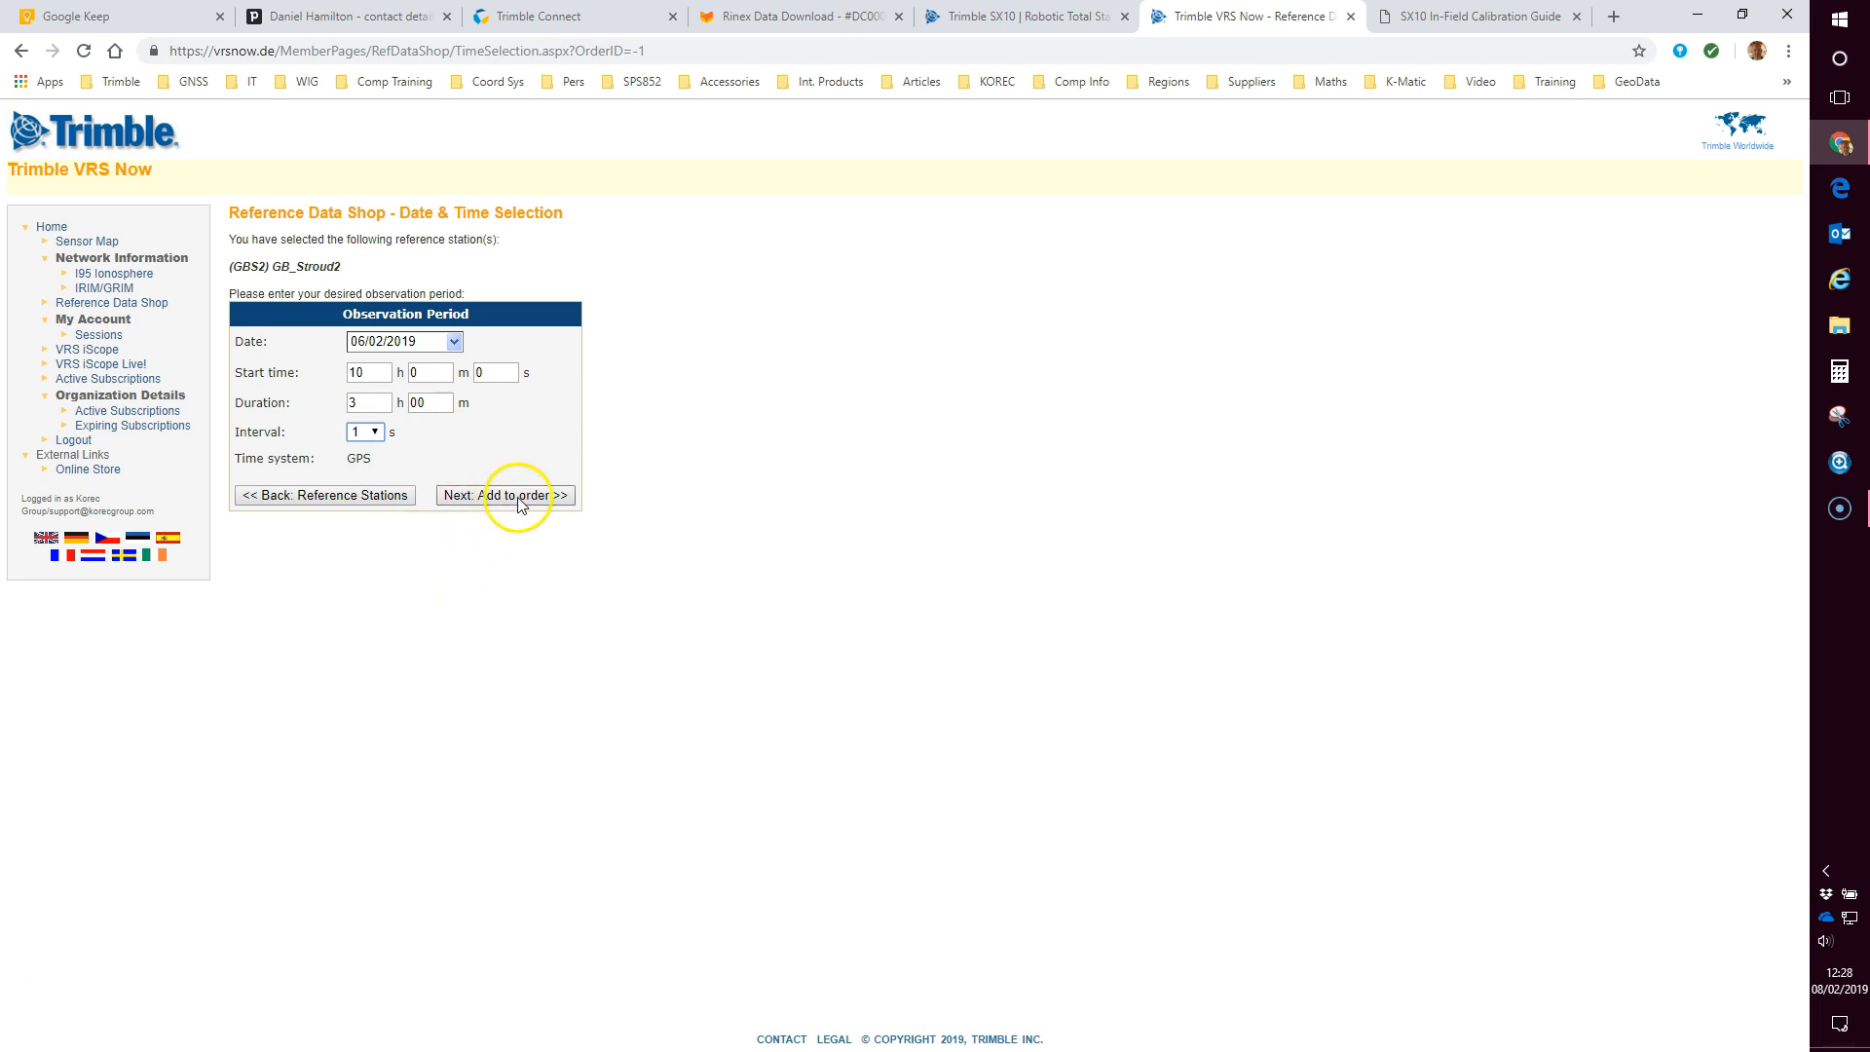
left_click(504, 494)
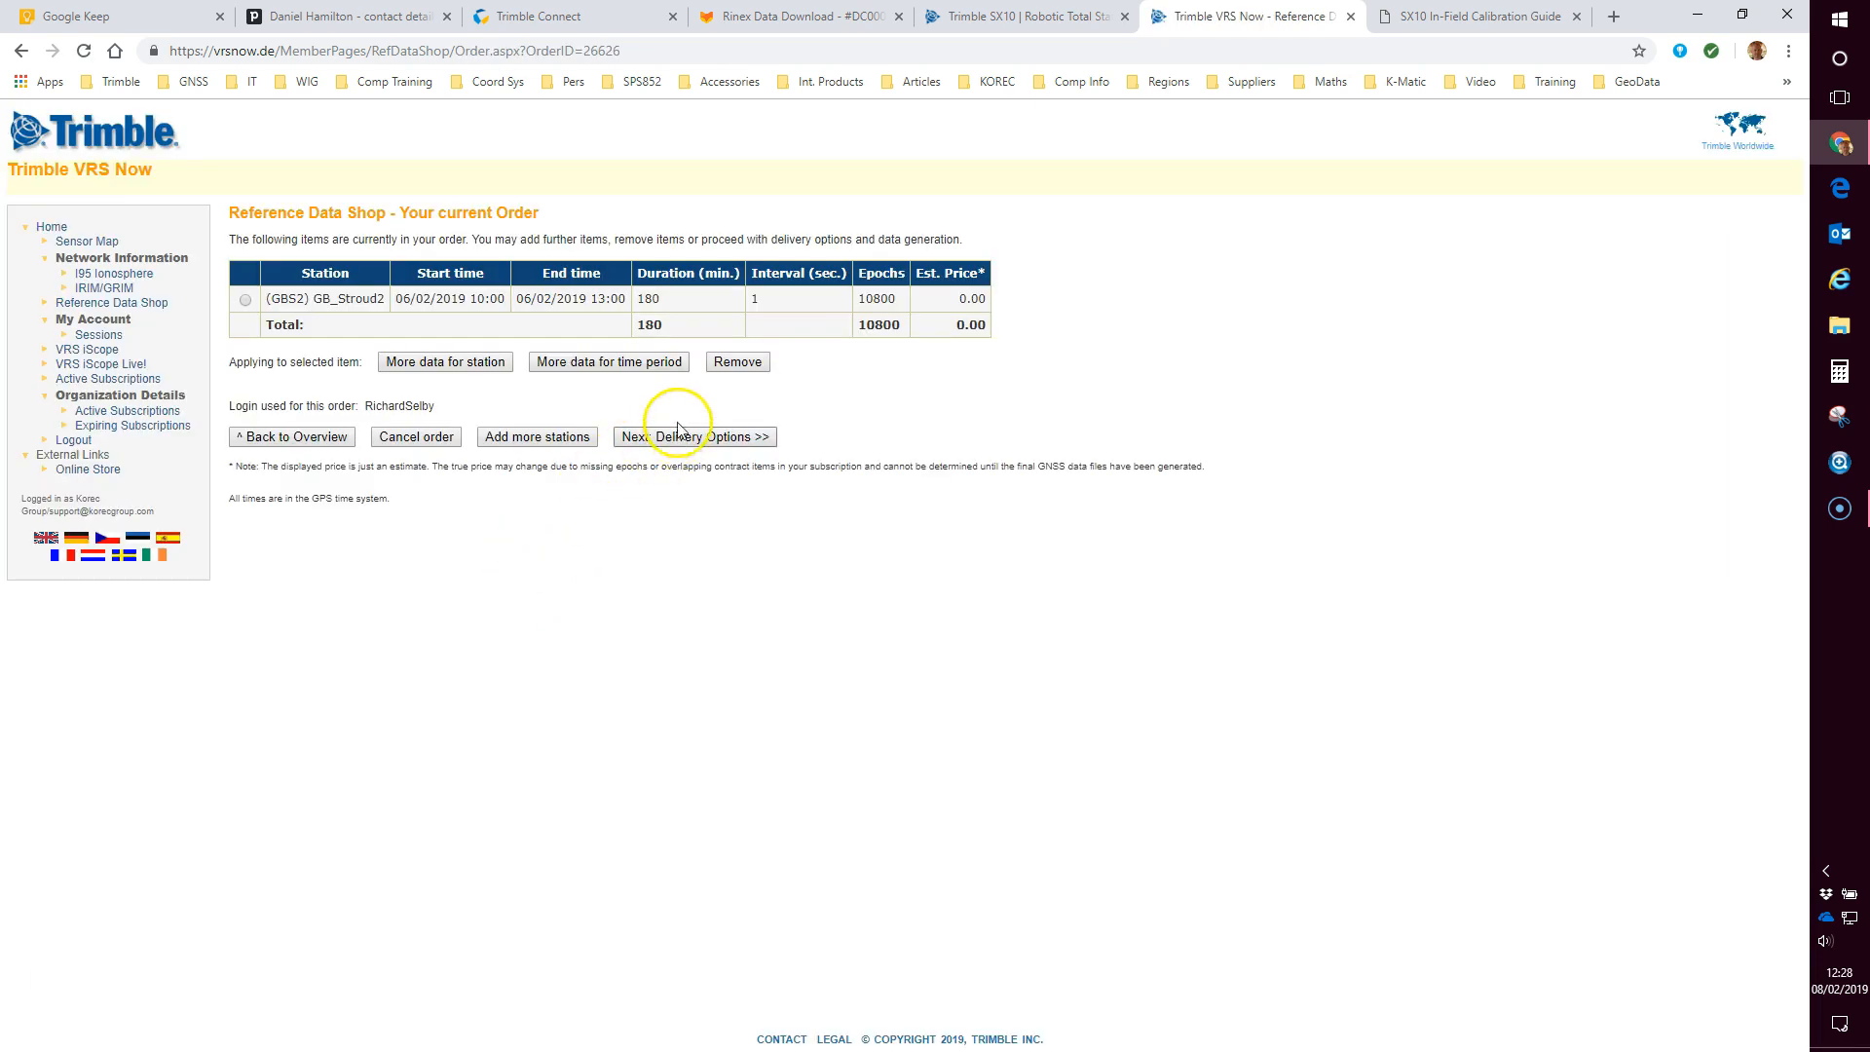
mouse_move(579, 298)
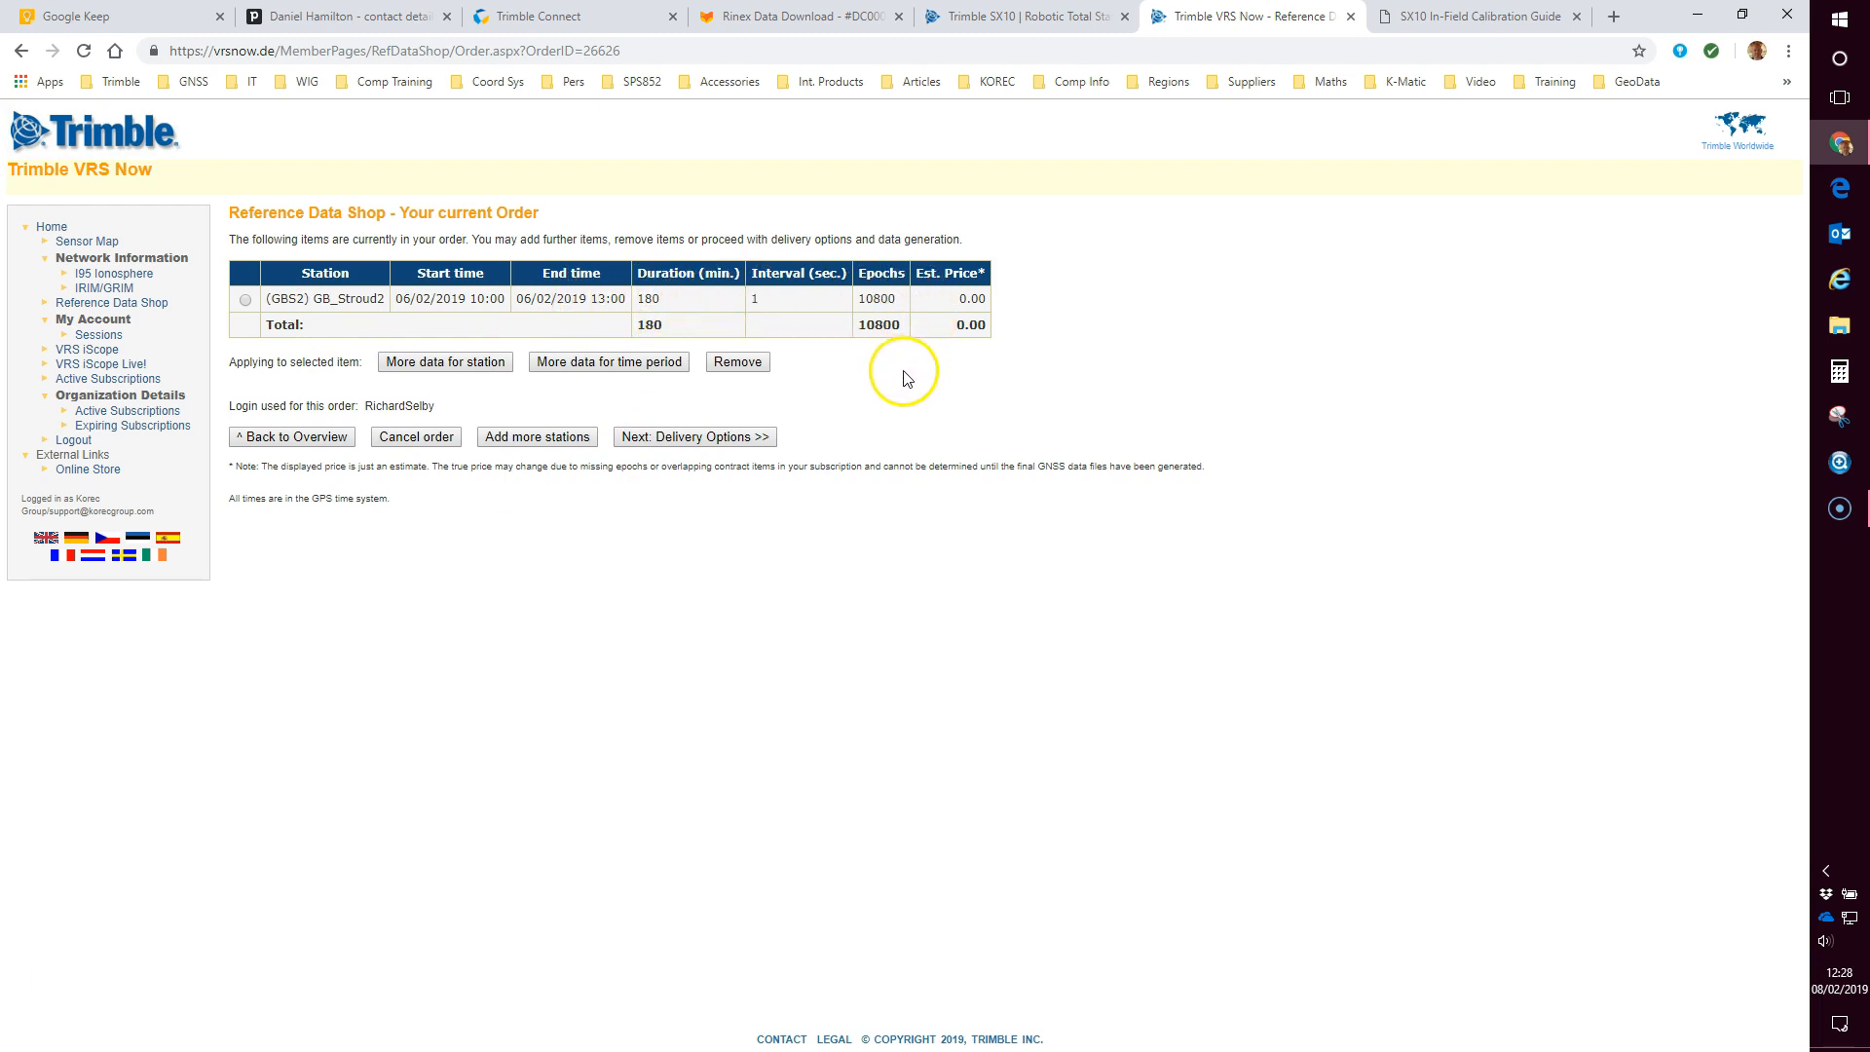
mouse_move(785, 410)
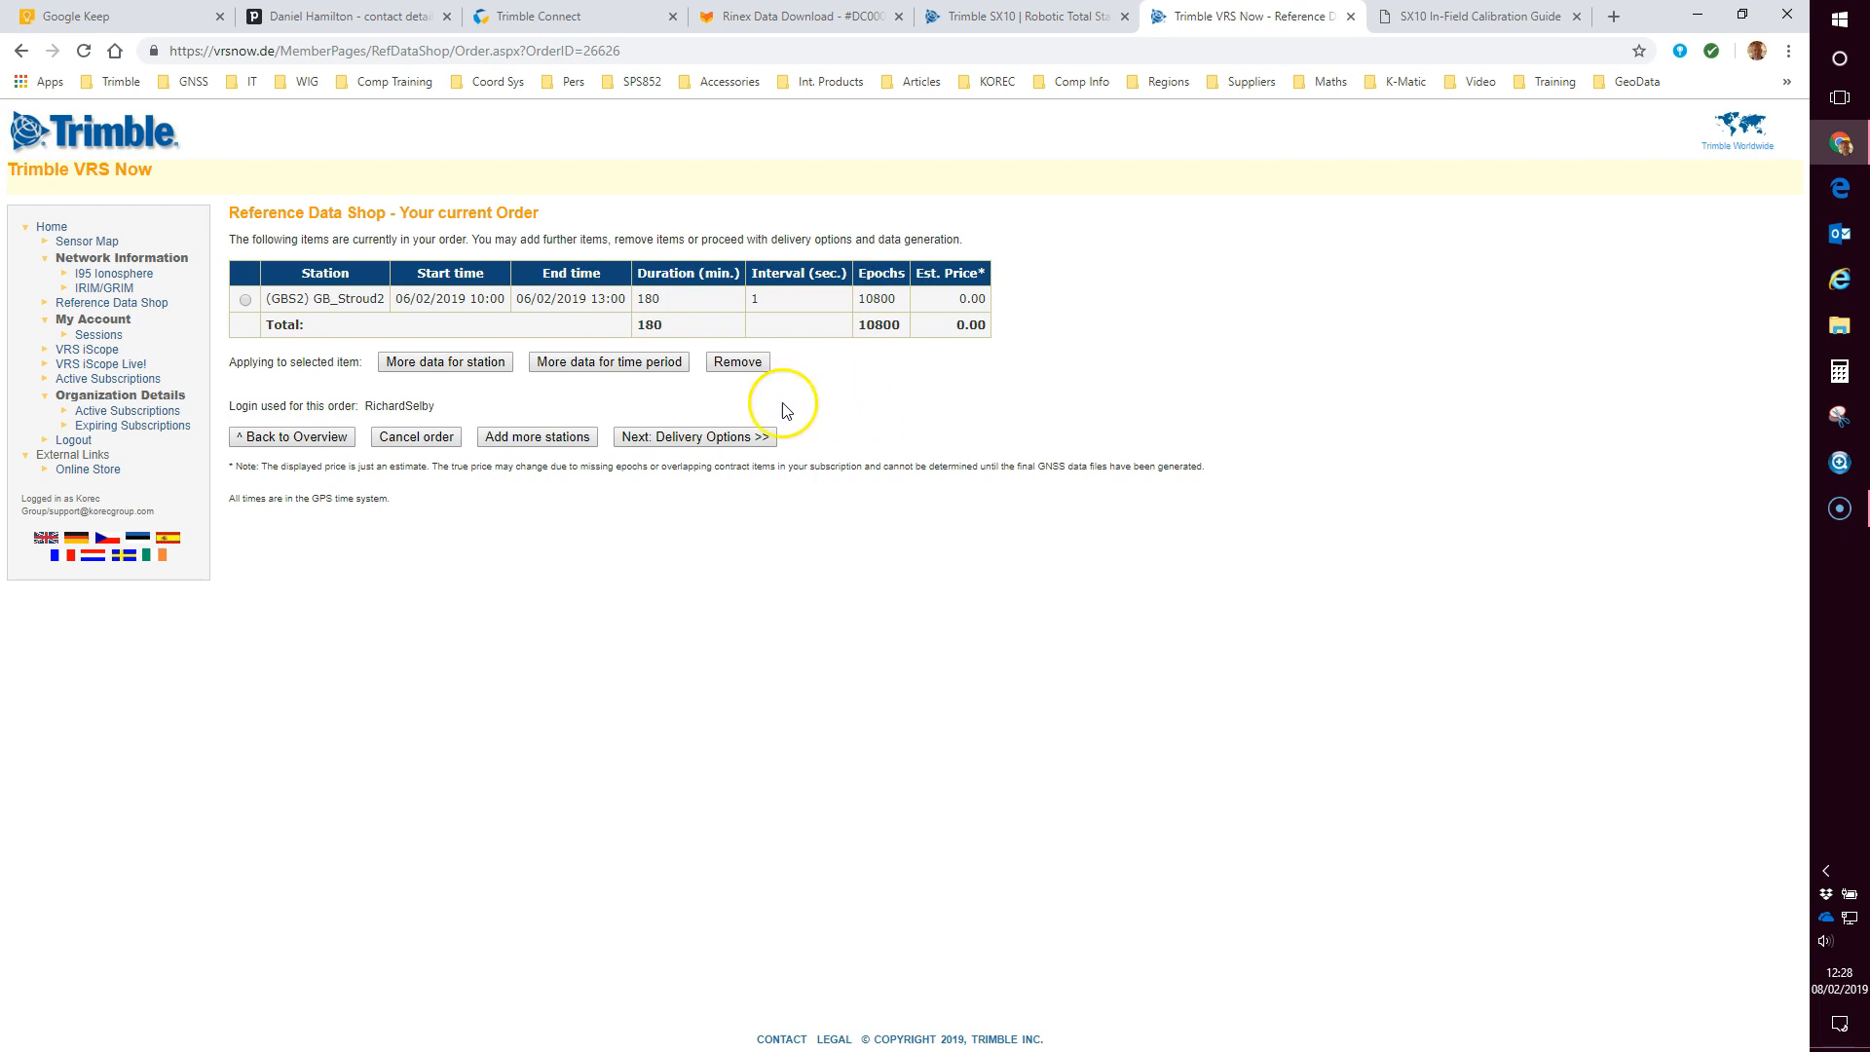
Step: Confirm the GB_Stroud2 10:00–13:00 order and proceed to delivery options
left_click(692, 436)
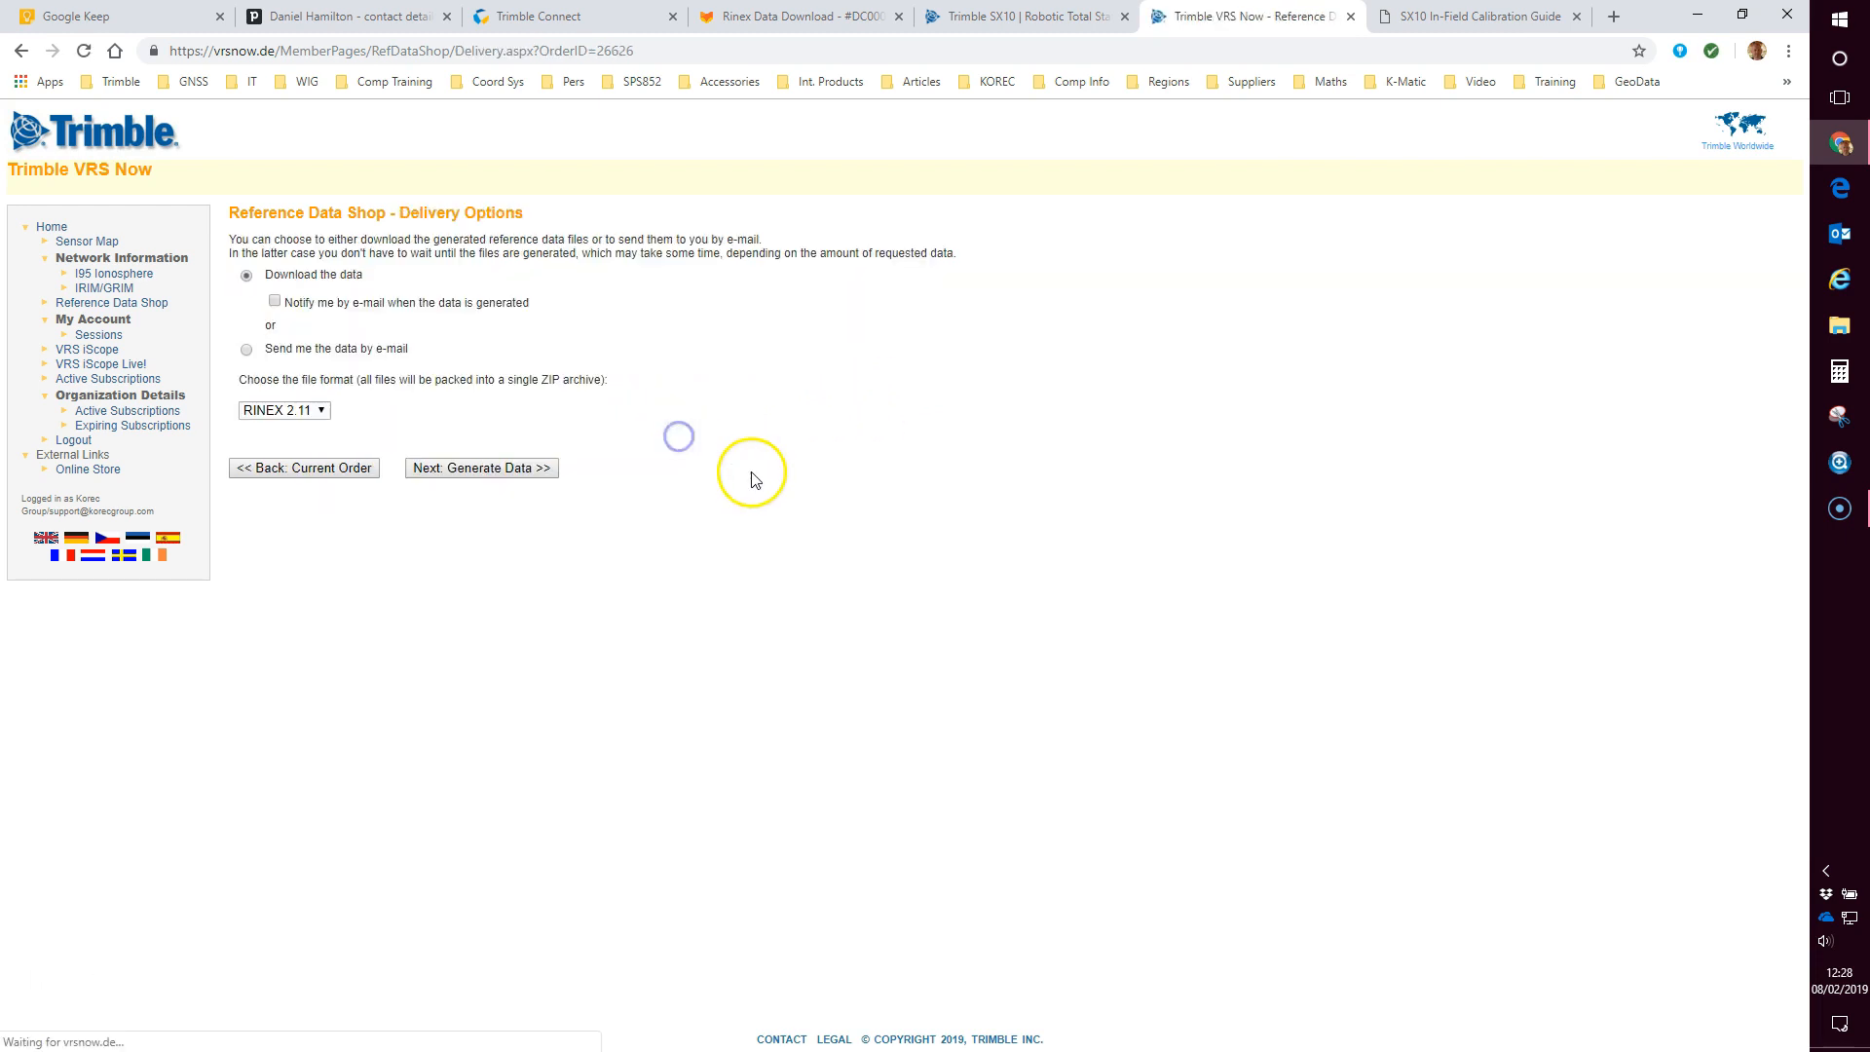
mouse_move(330, 293)
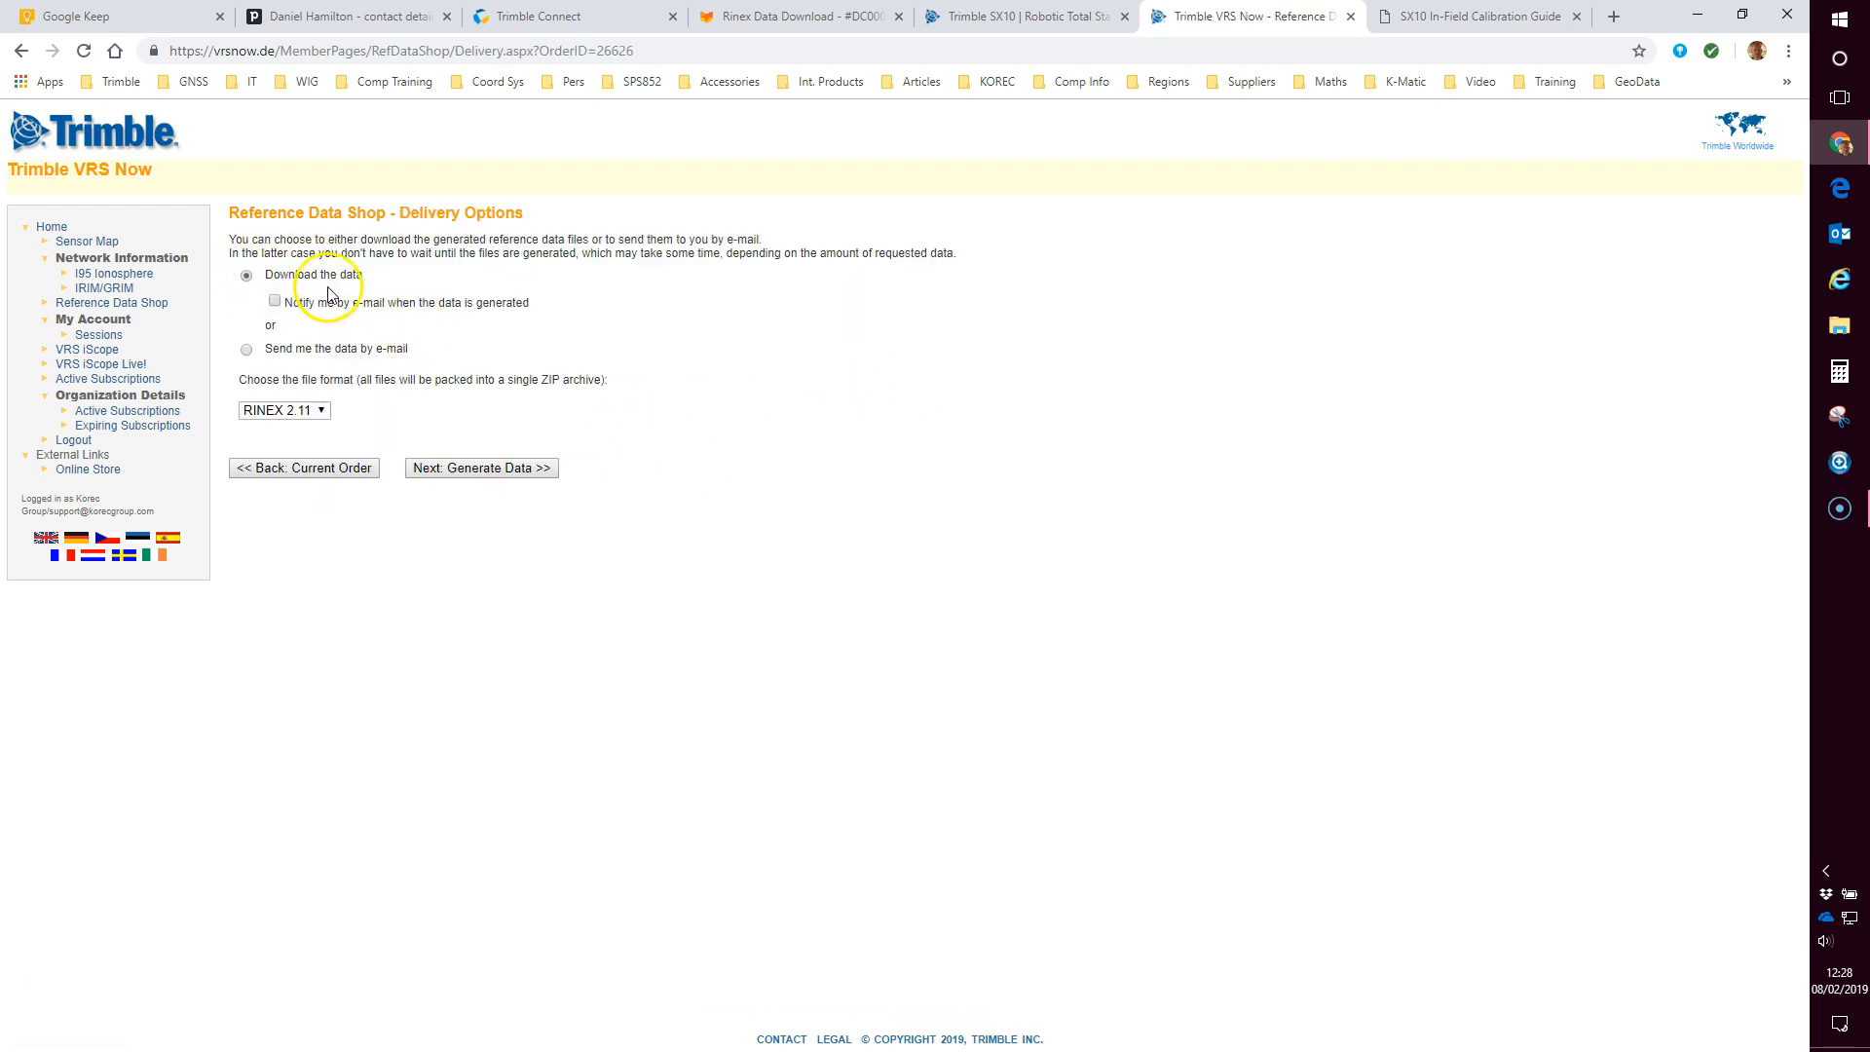
mouse_move(336, 414)
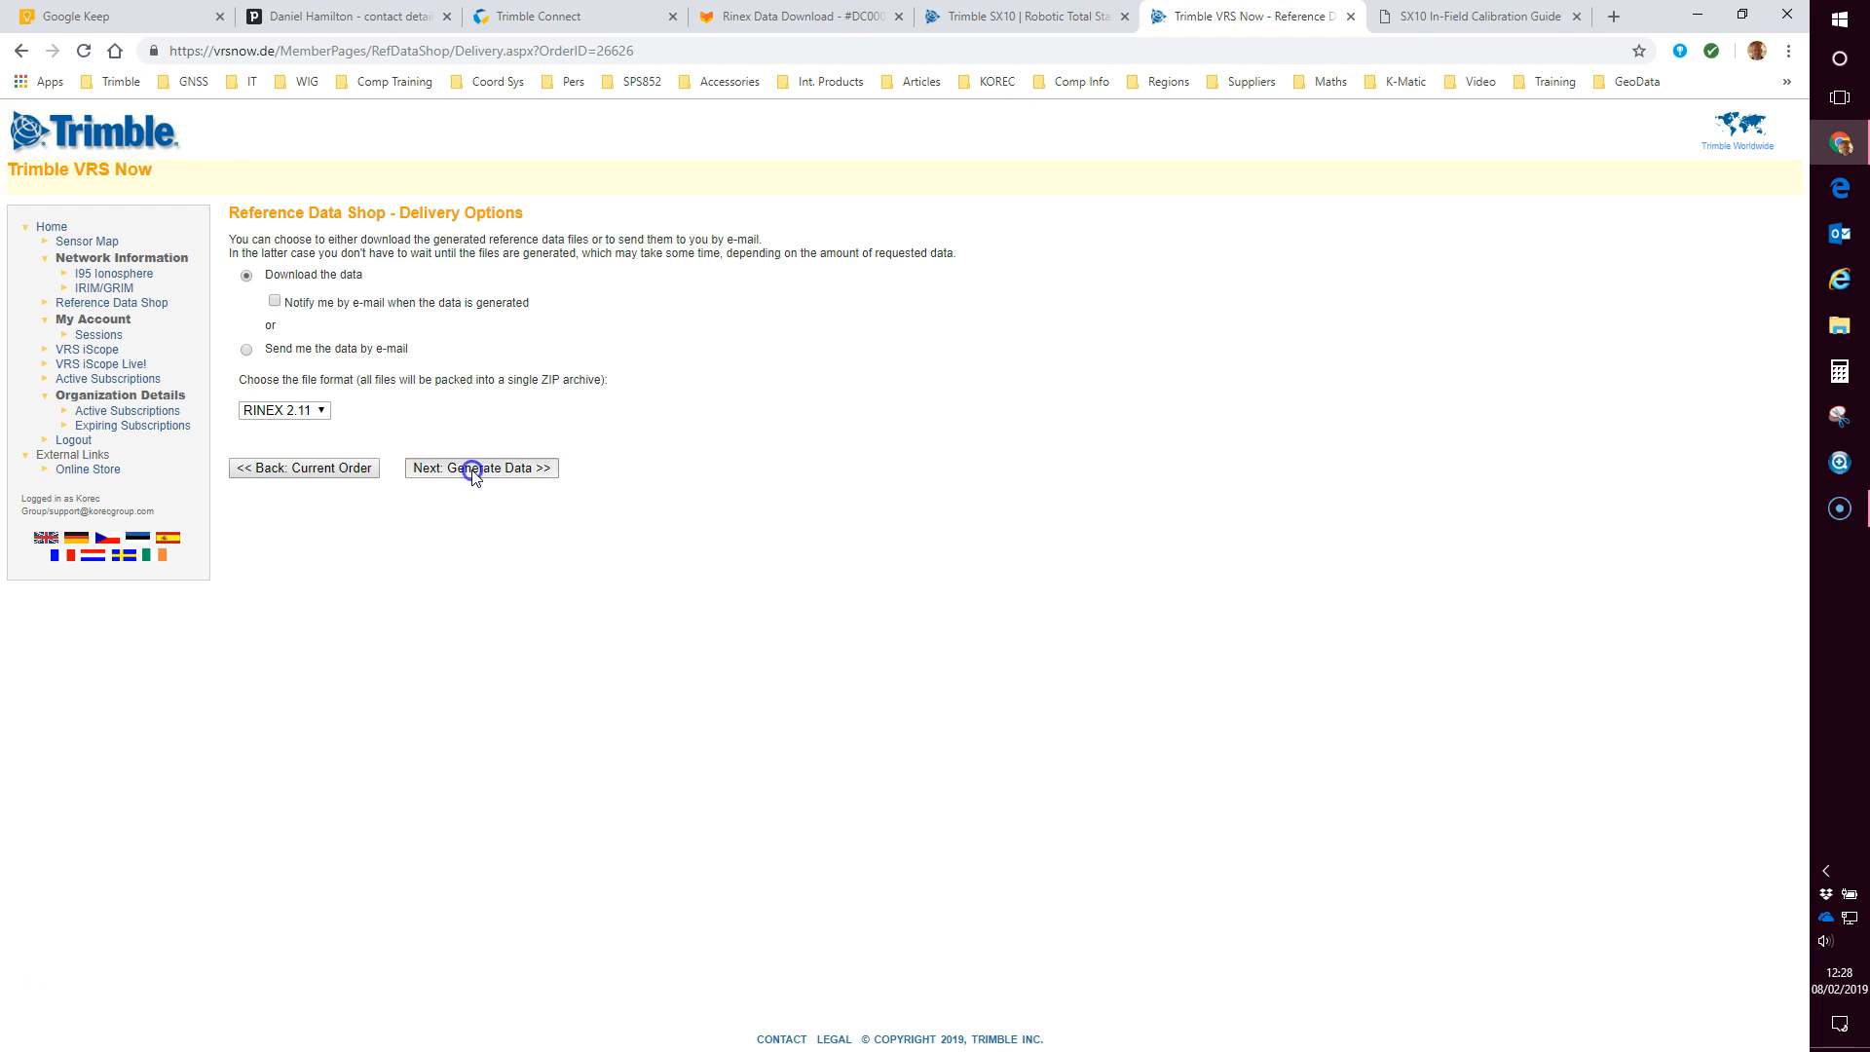
Step: Generate the order data as a RINEX 2.11 download
left_click(479, 467)
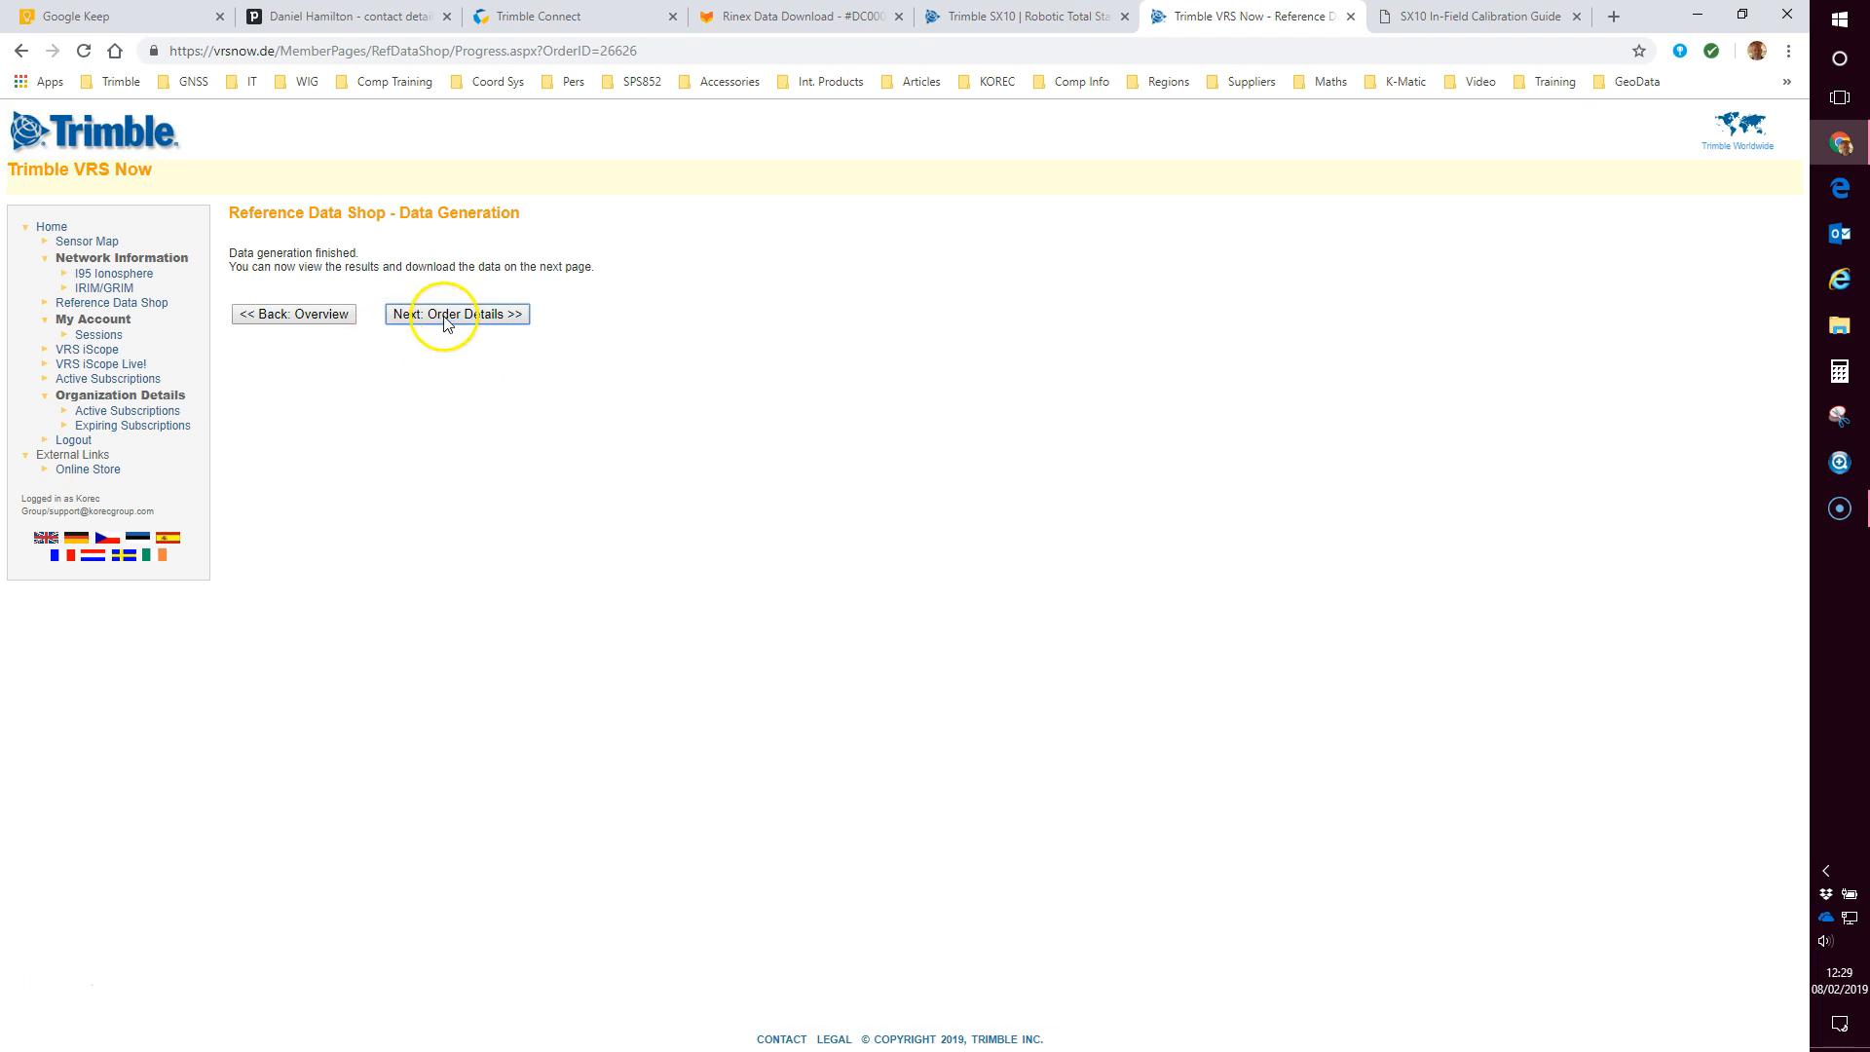
Step: Open the Order #1113 details and download its full data package
left_click(457, 313)
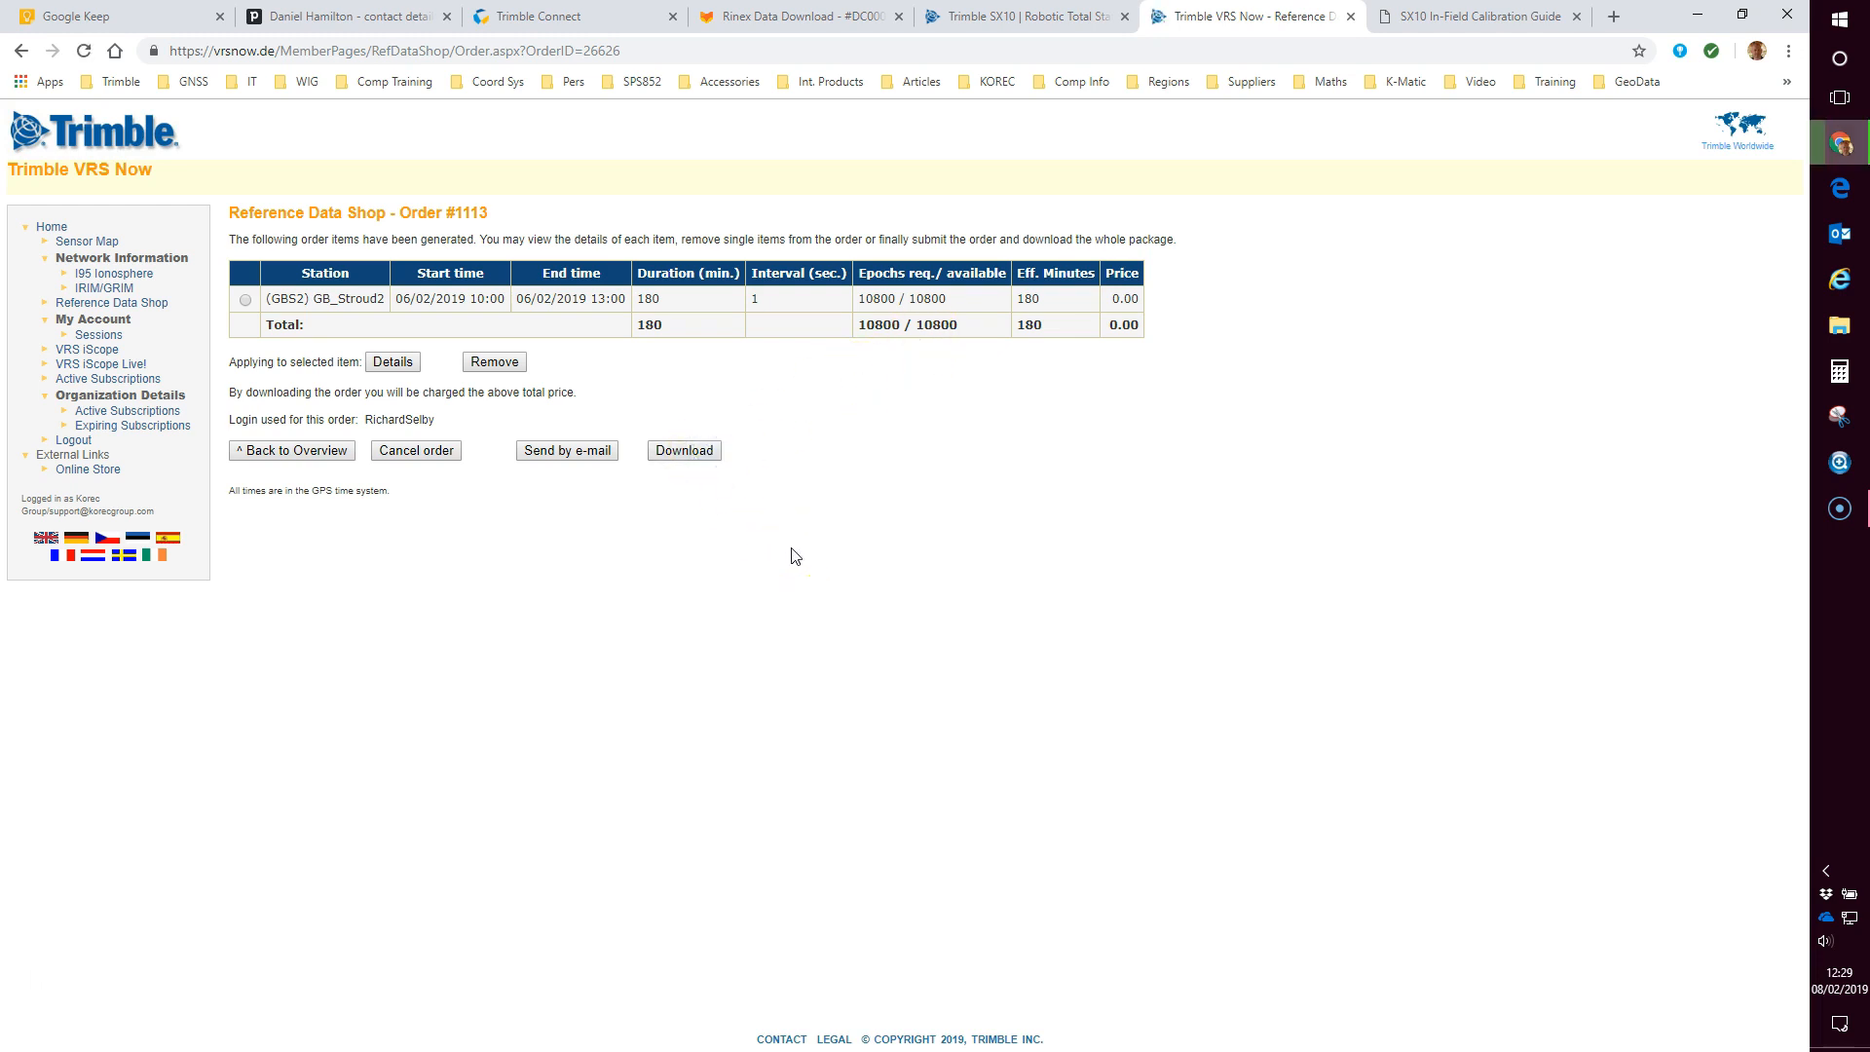
left_click(684, 450)
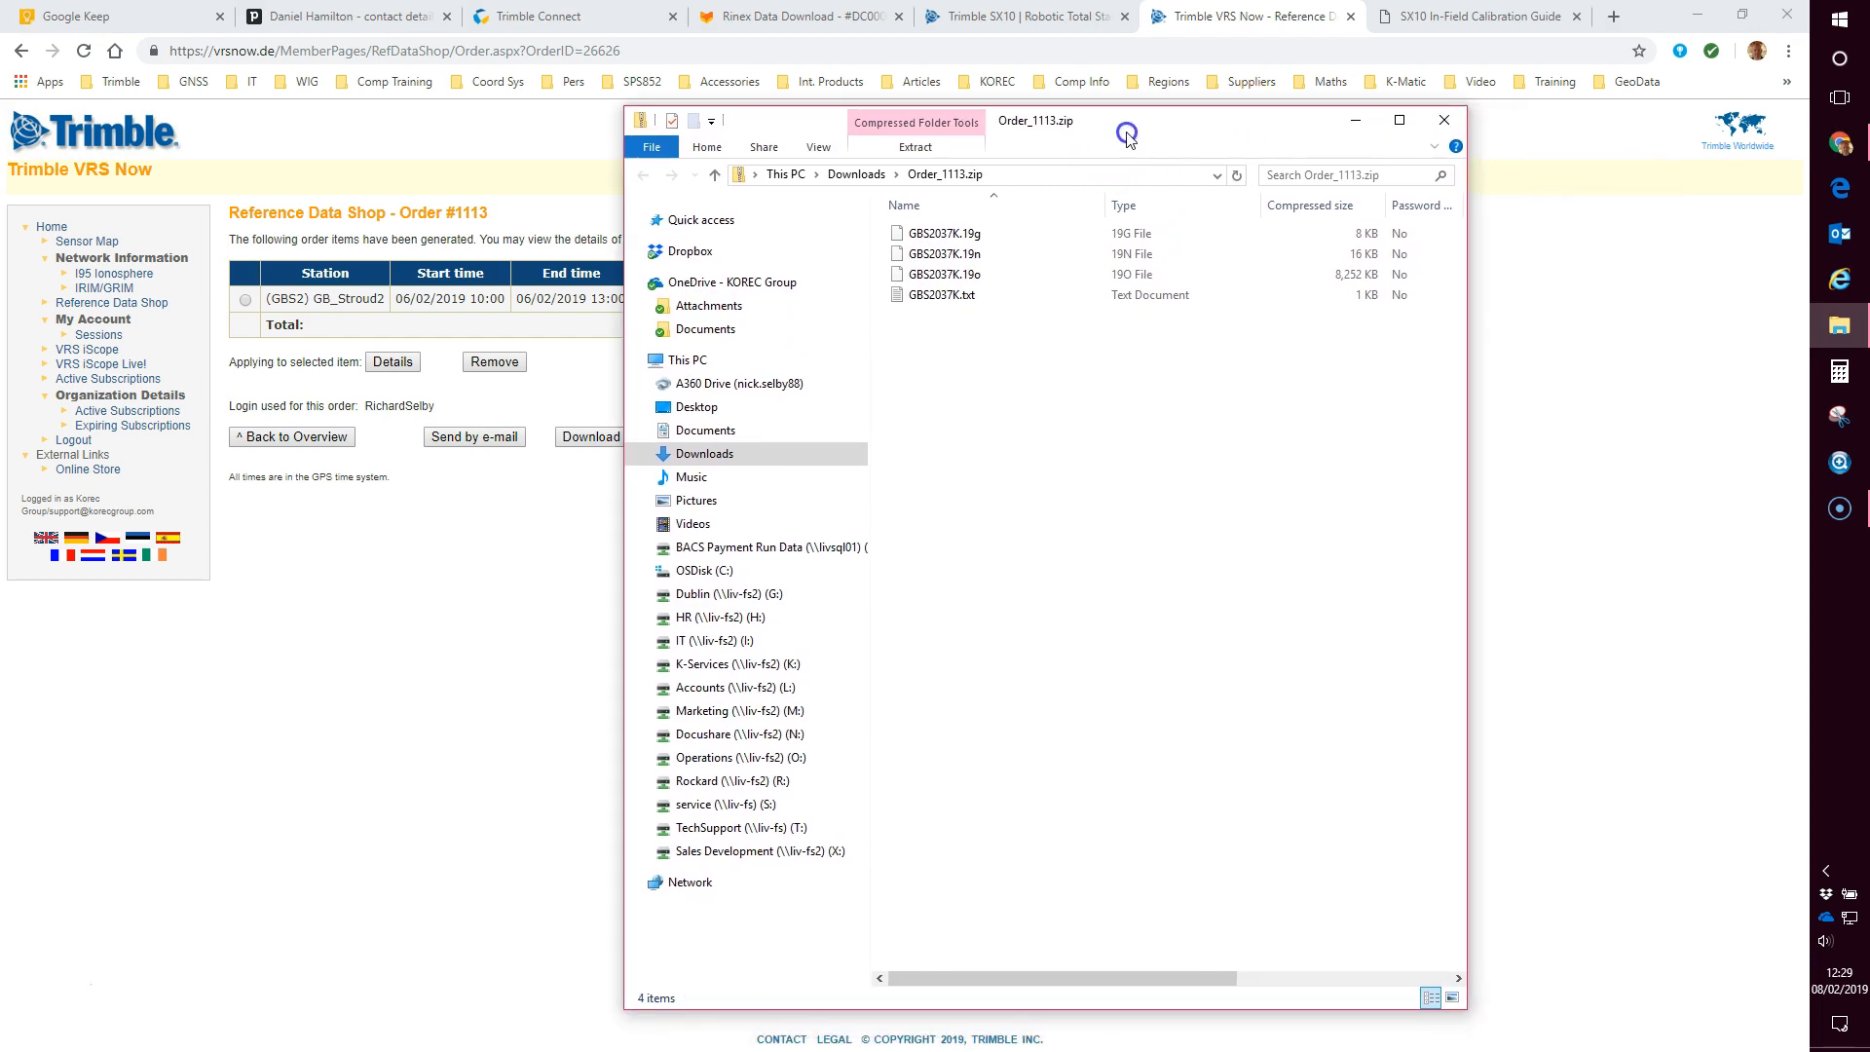
Step: Select all four GBS2037K files inside Order_1113.zip with Ctrl+A
left_click(942, 274)
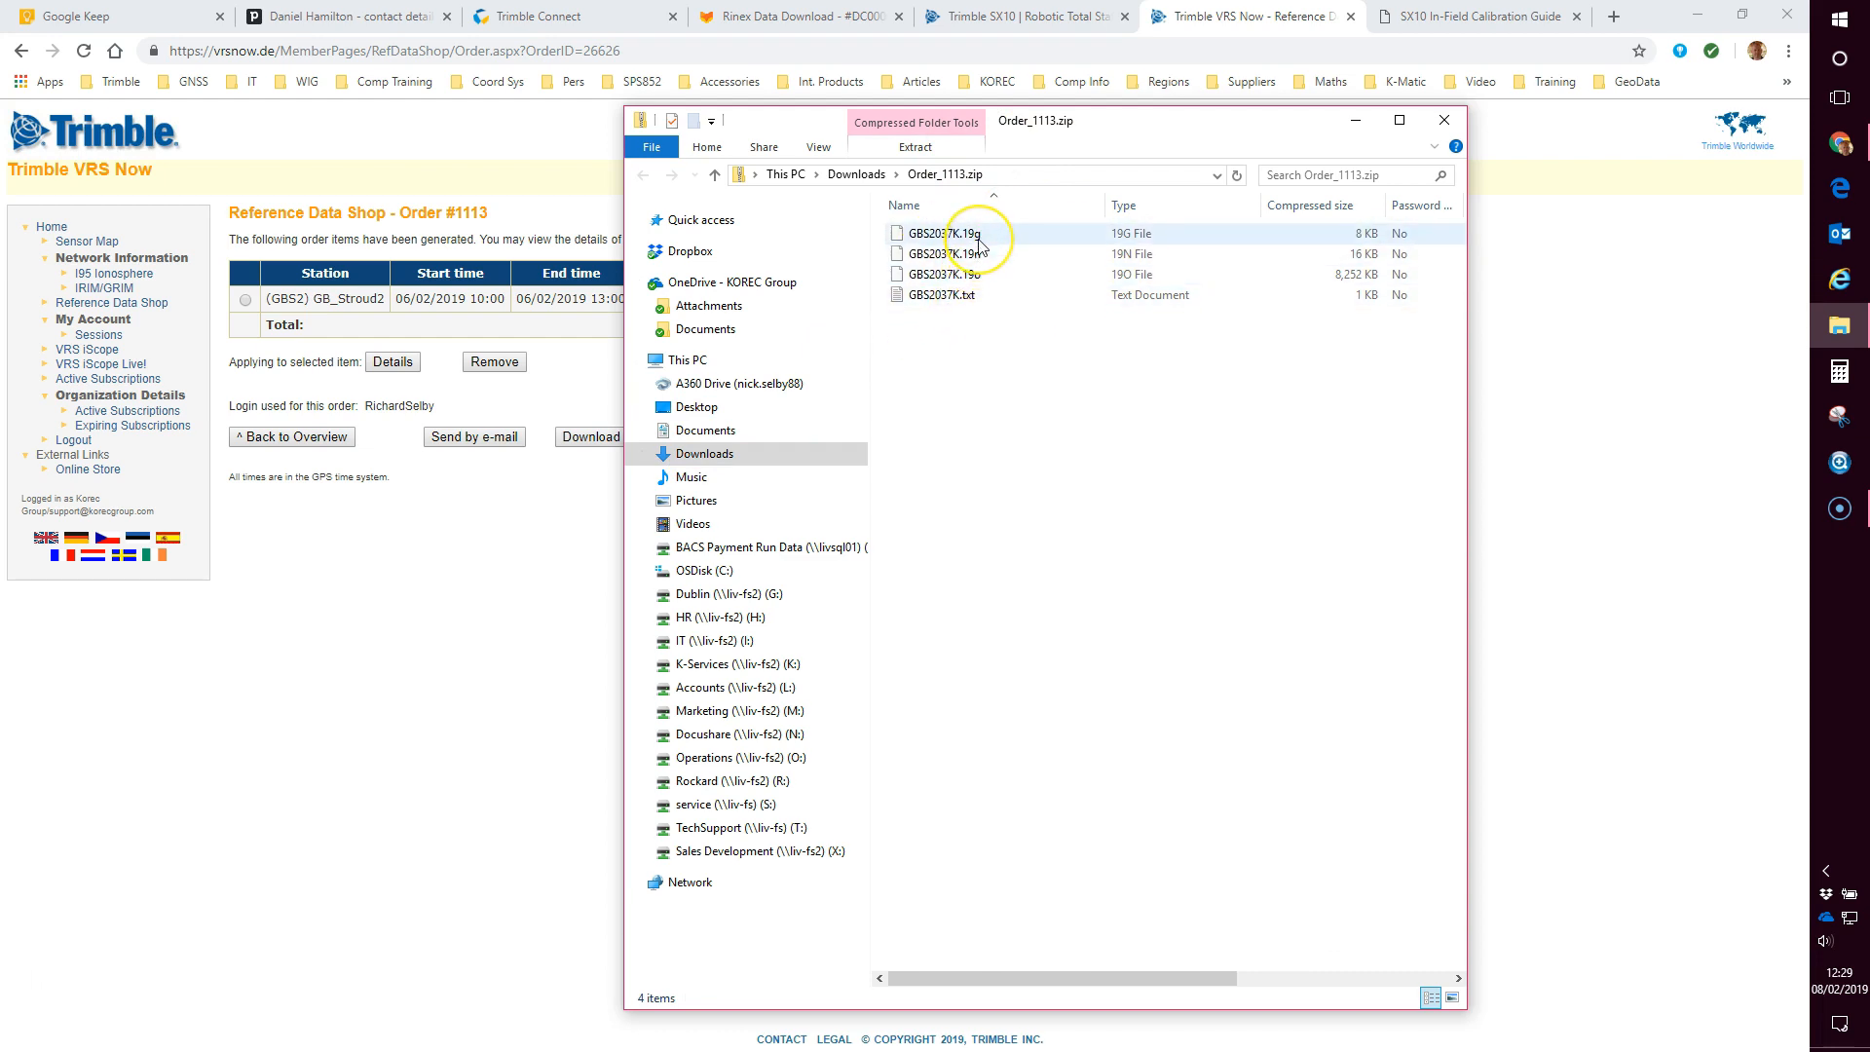
key("ctrl+a")
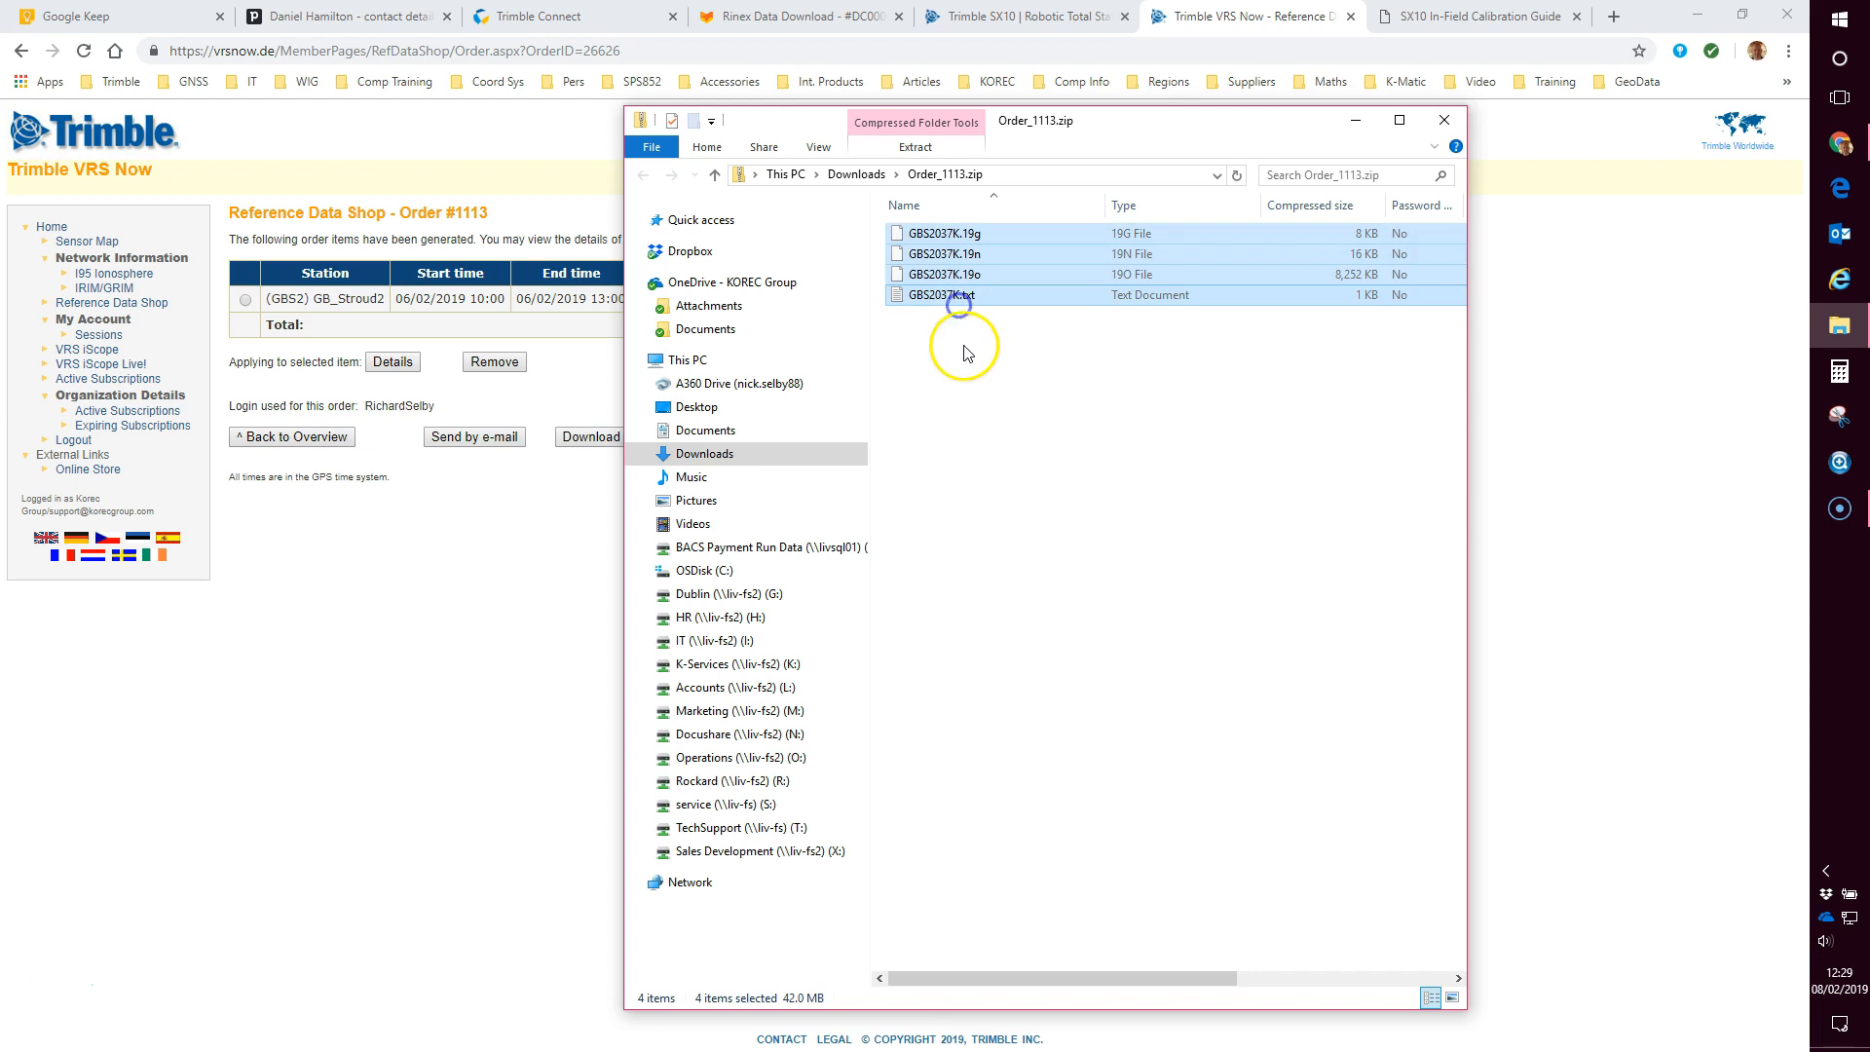